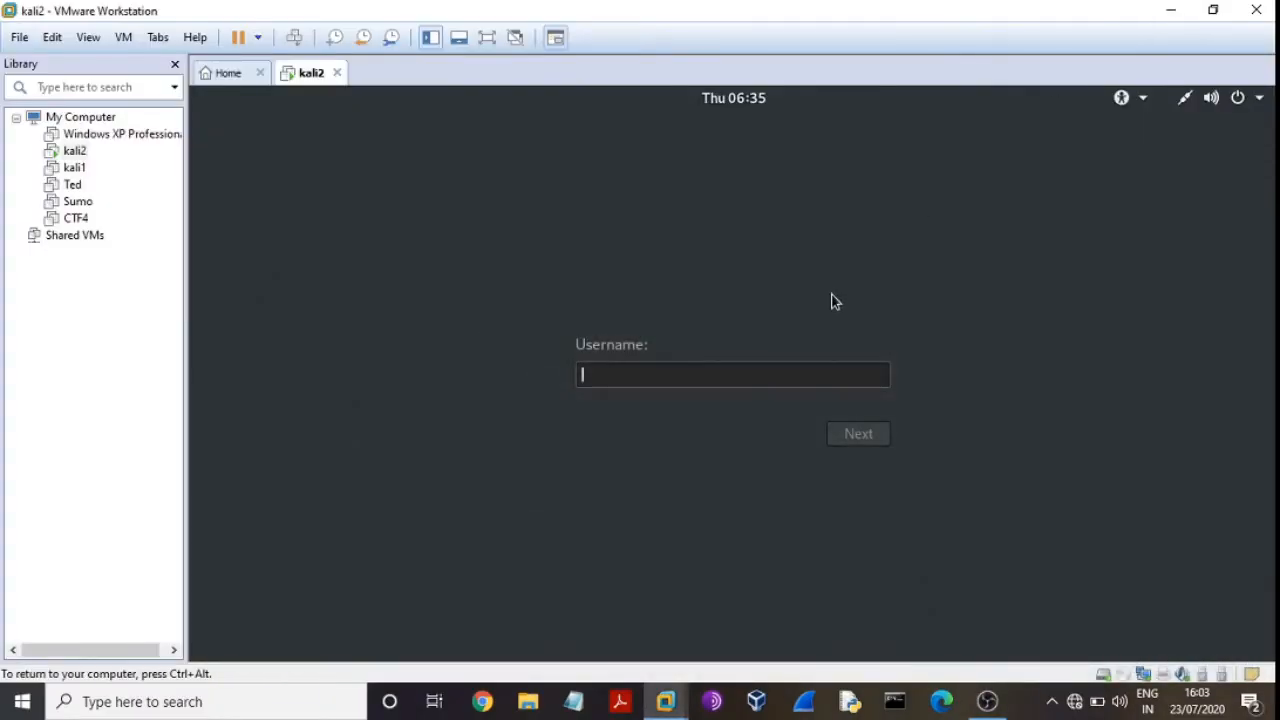
mouse_move(745, 310)
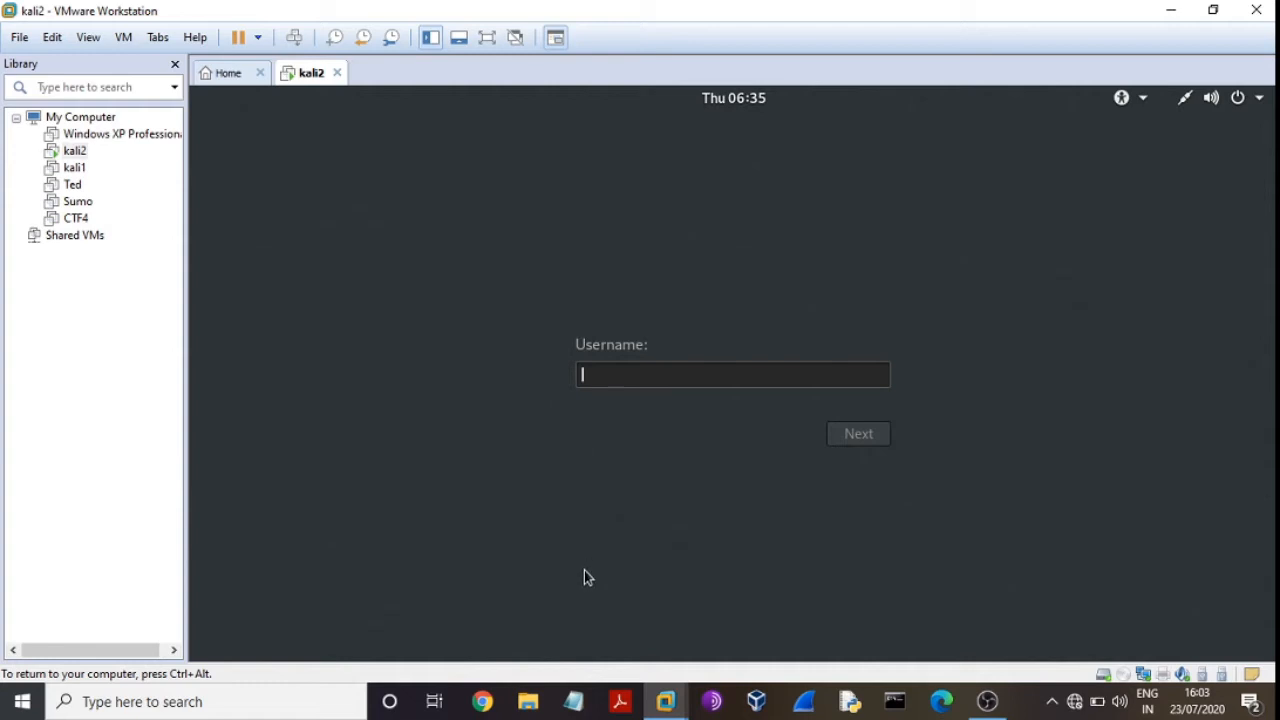
mouse_move(740, 432)
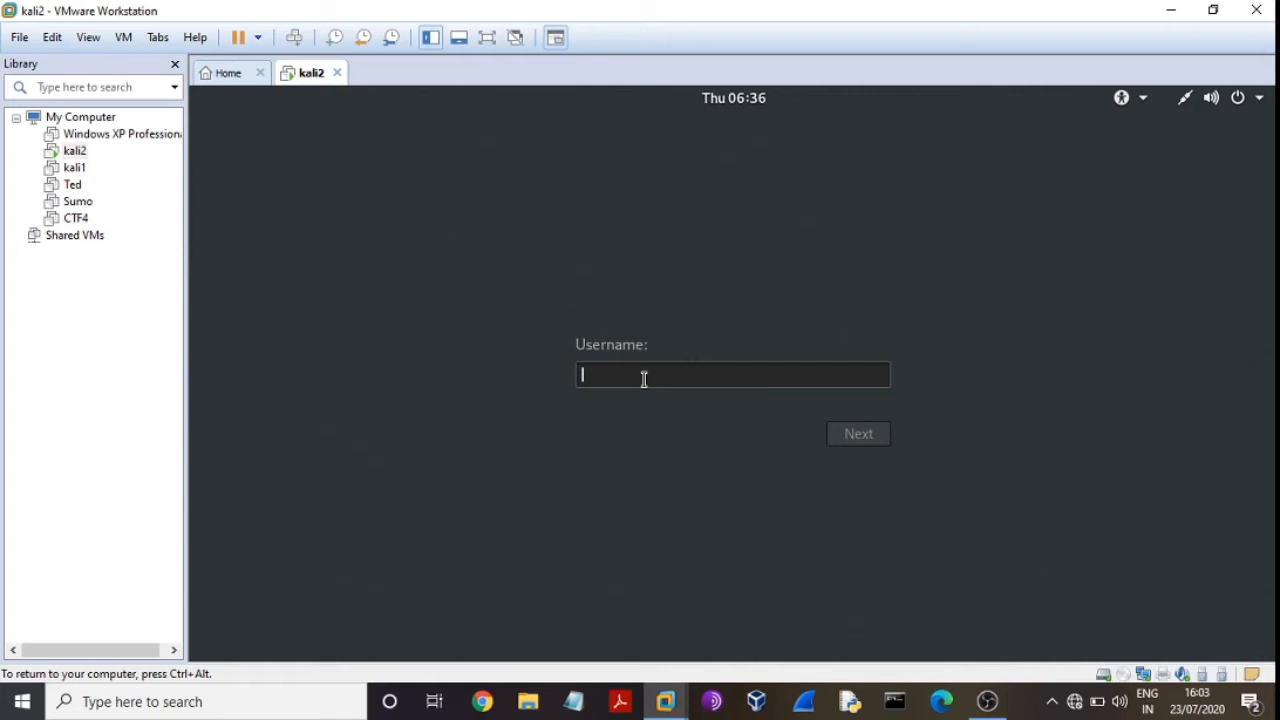
Step: Attempt a root login to Kali with the old password, which gets rejected
text(root)
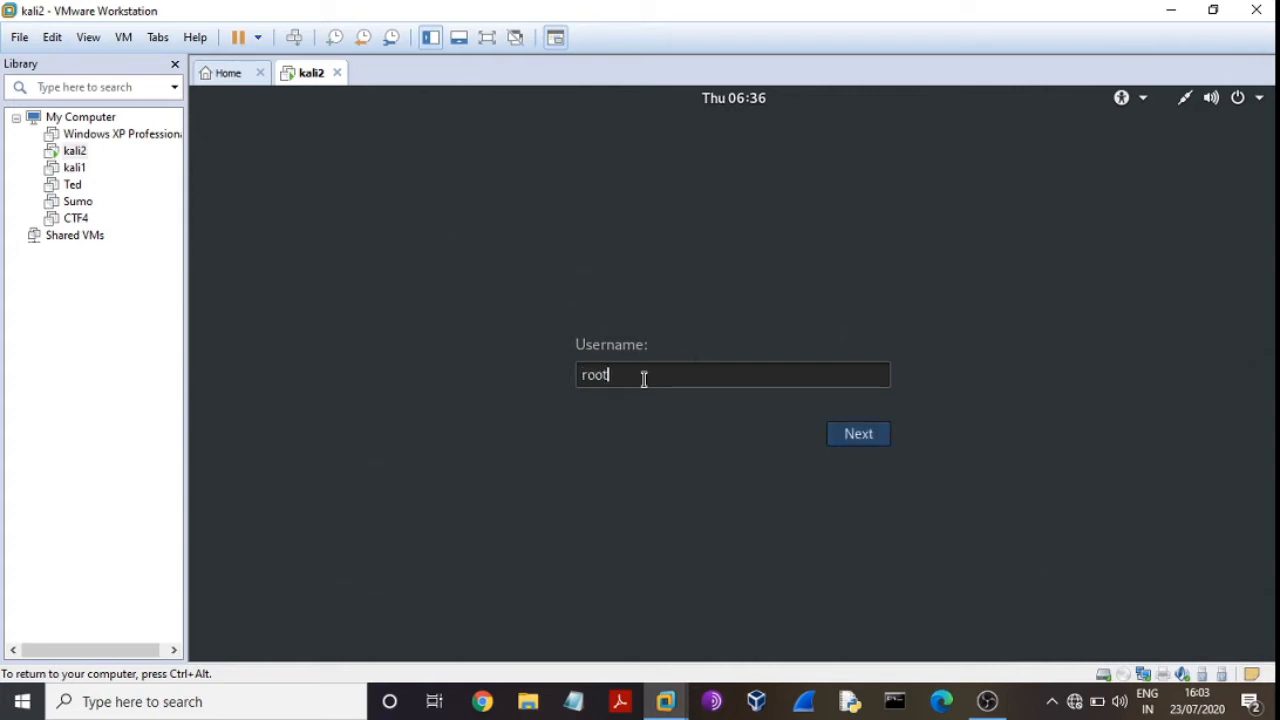
click(858, 433)
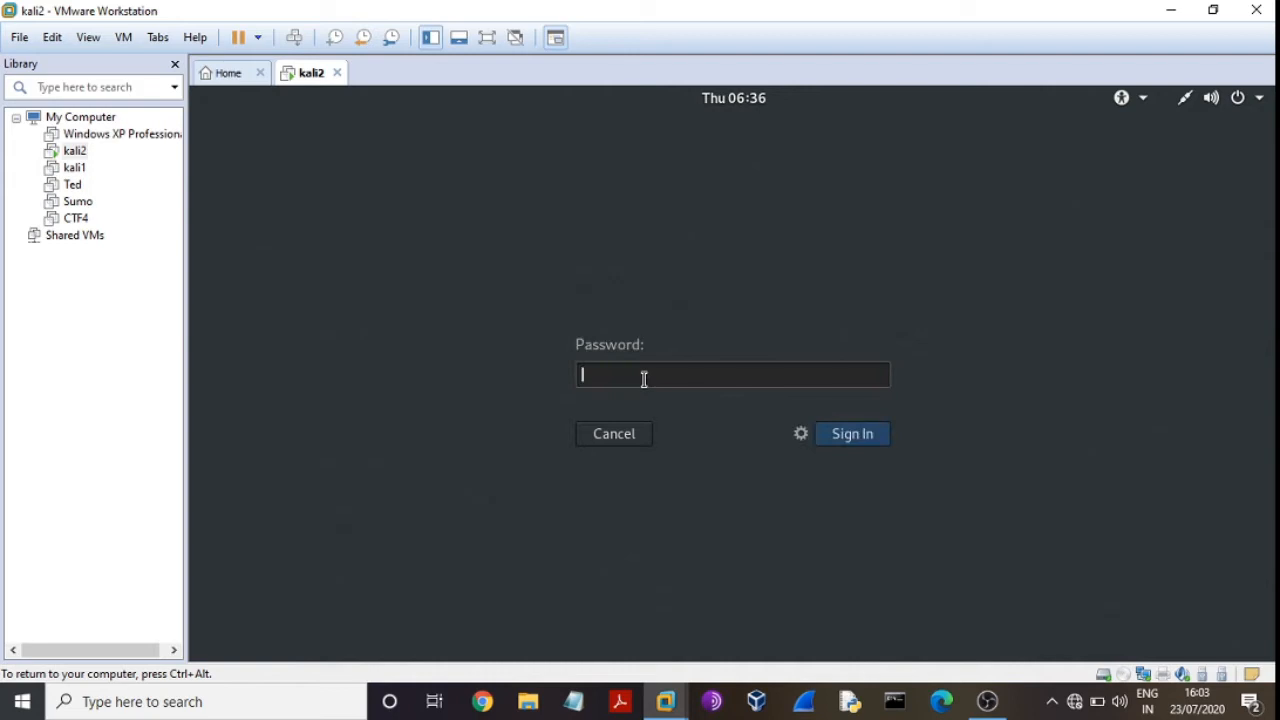
text(•)
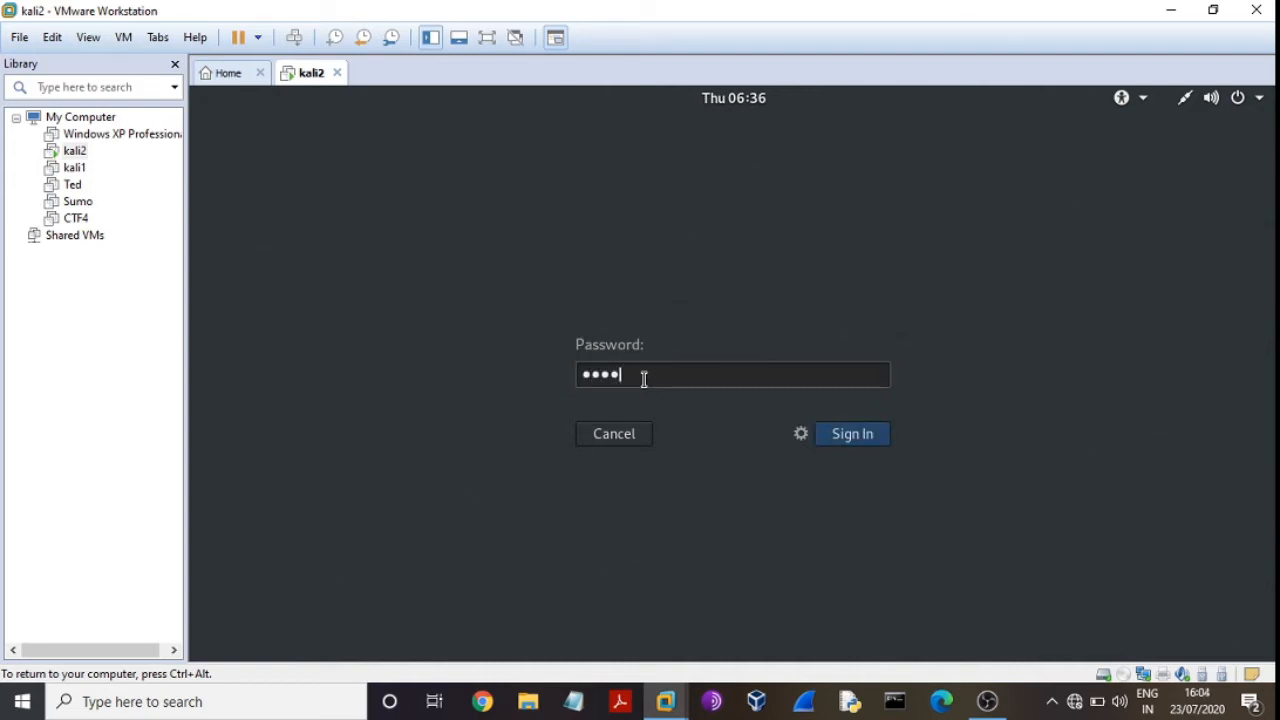
click(852, 433)
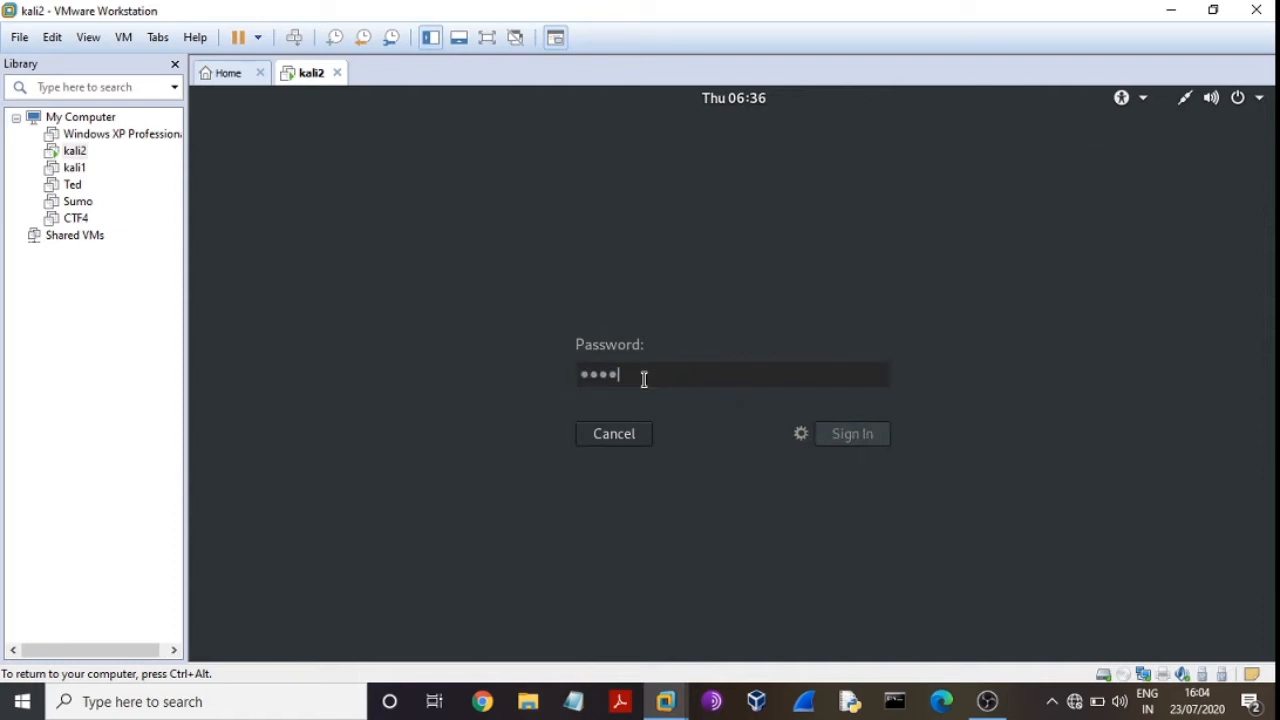
click(852, 433)
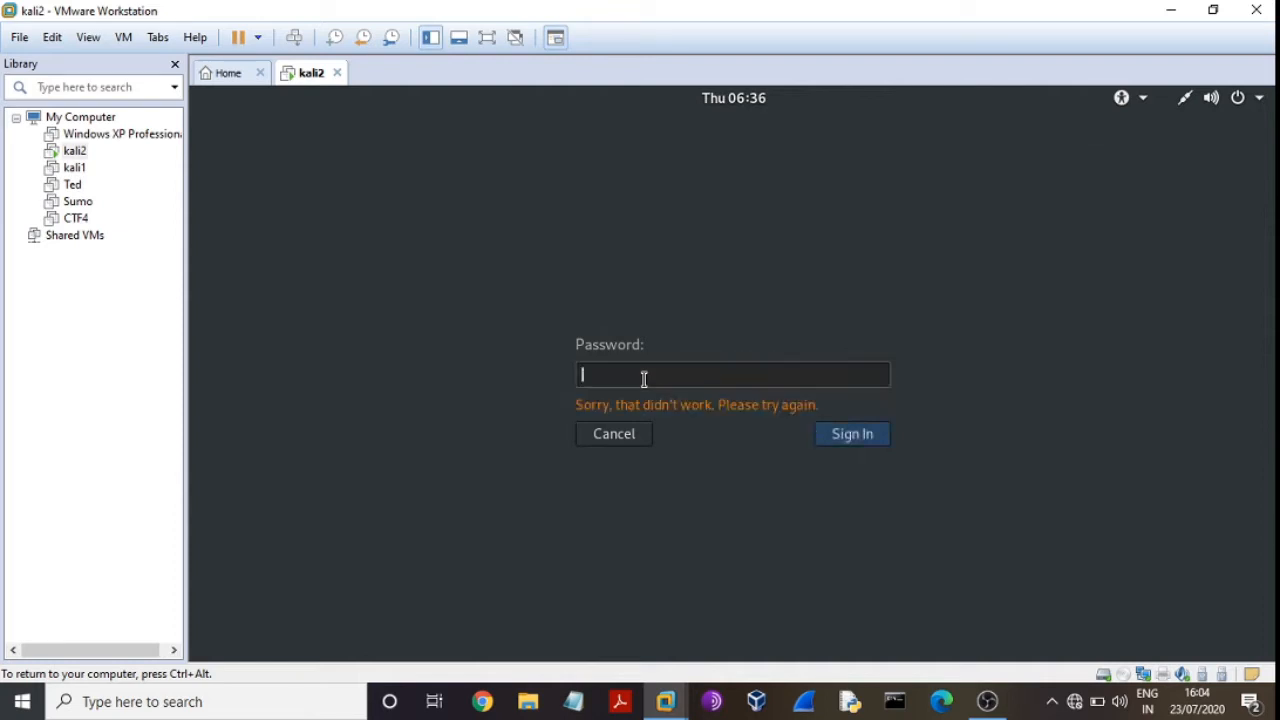
click(852, 433)
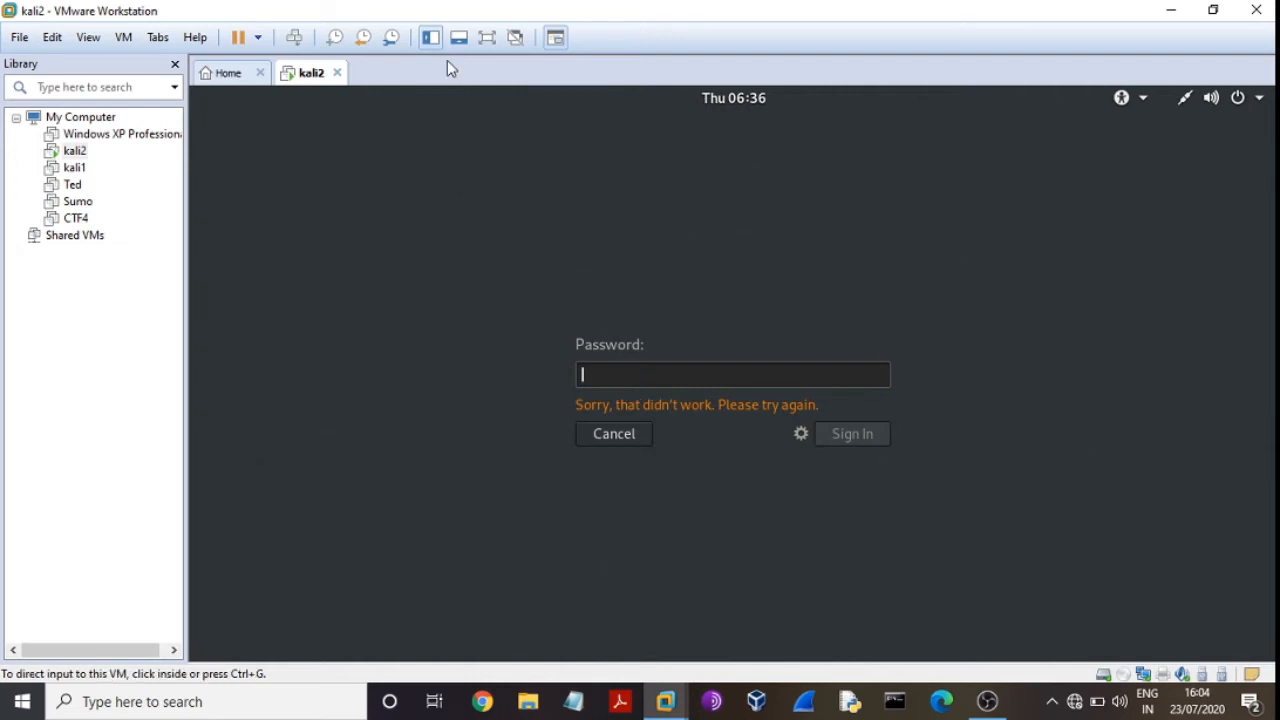
mouse_move(338, 72)
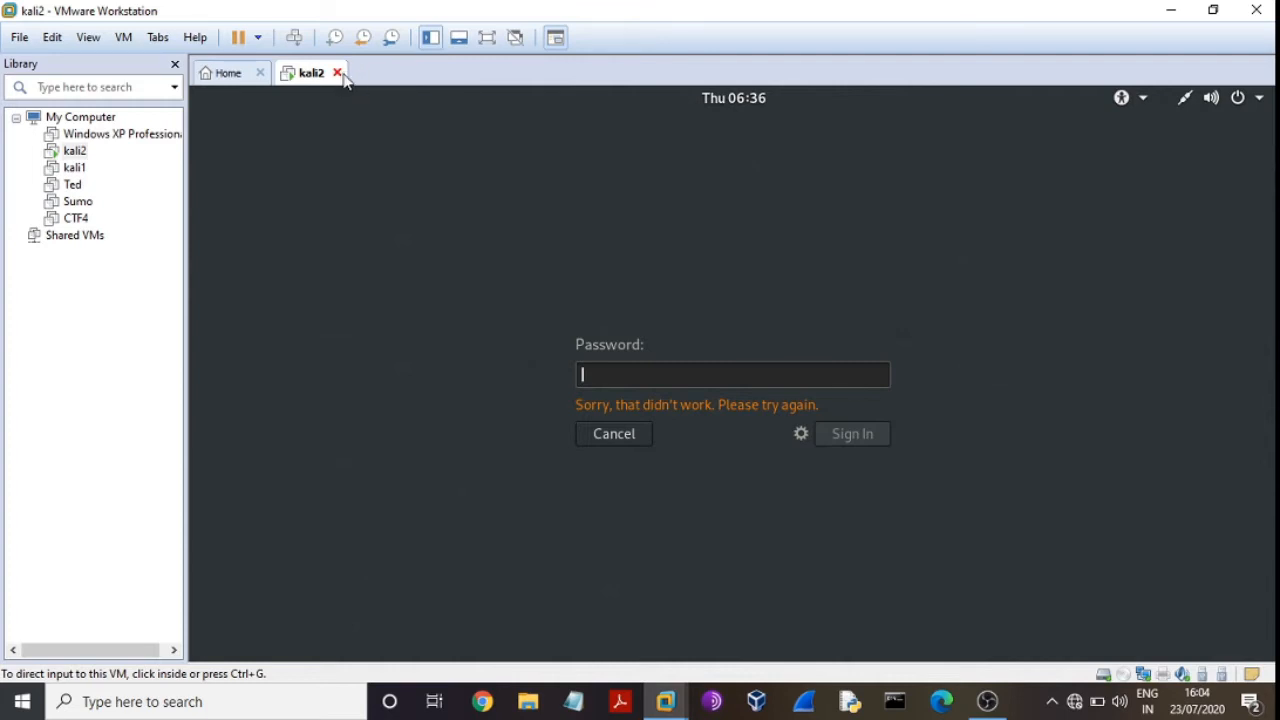
Step: Power off kali2, reopen it from the Library, and power it on again
click(338, 72)
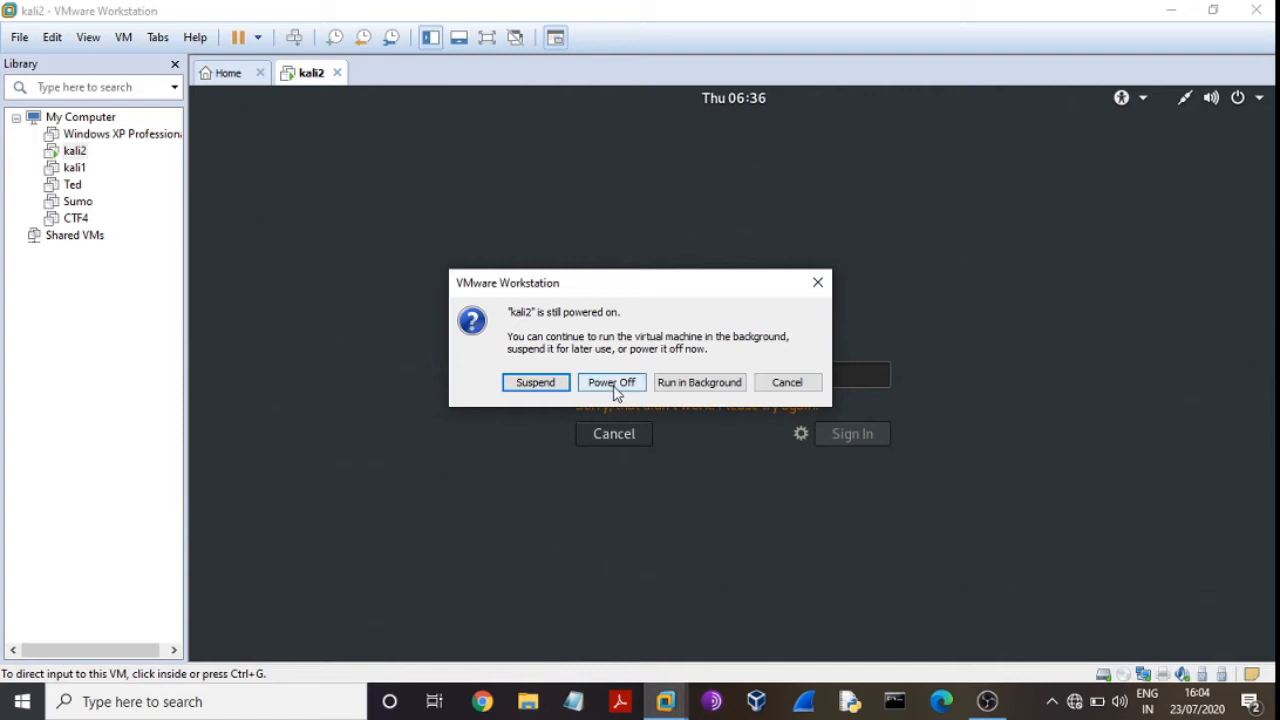
click(611, 382)
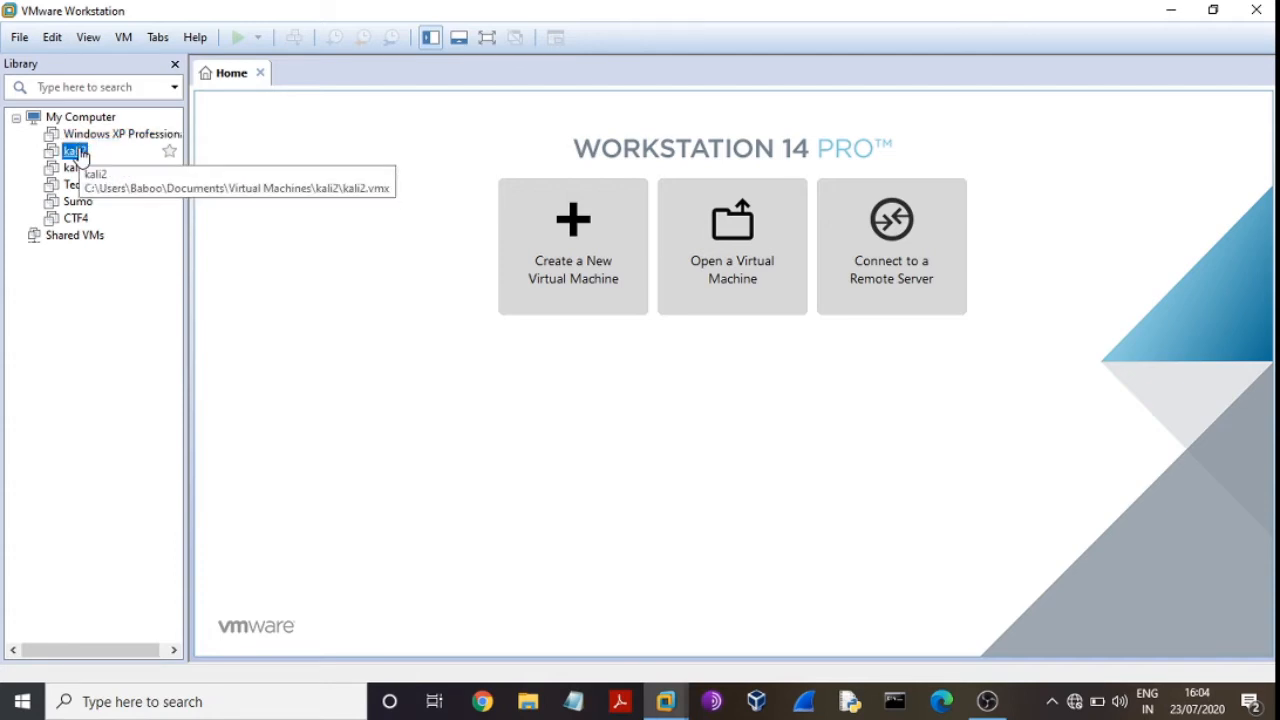
double_click(75, 151)
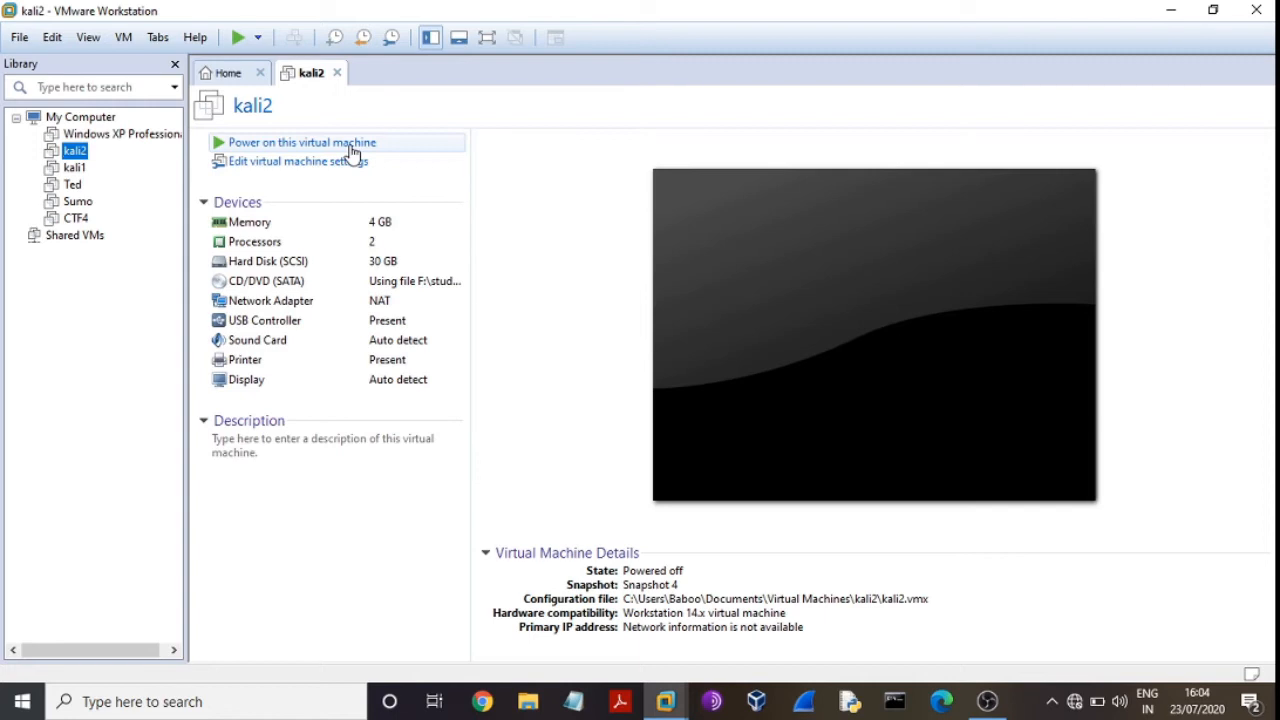
click(301, 142)
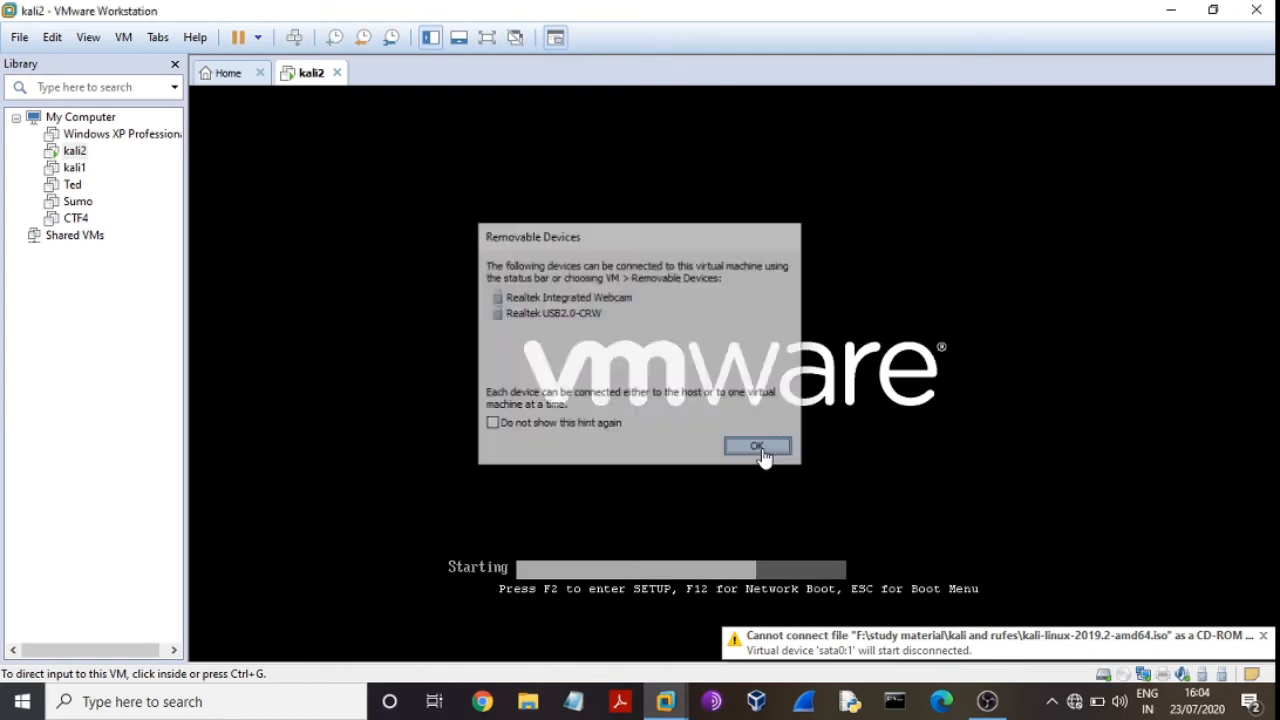
Step: In GRUB Advanced options, edit the recovery mode entry's kernel line to 'rw single init='
click(757, 446)
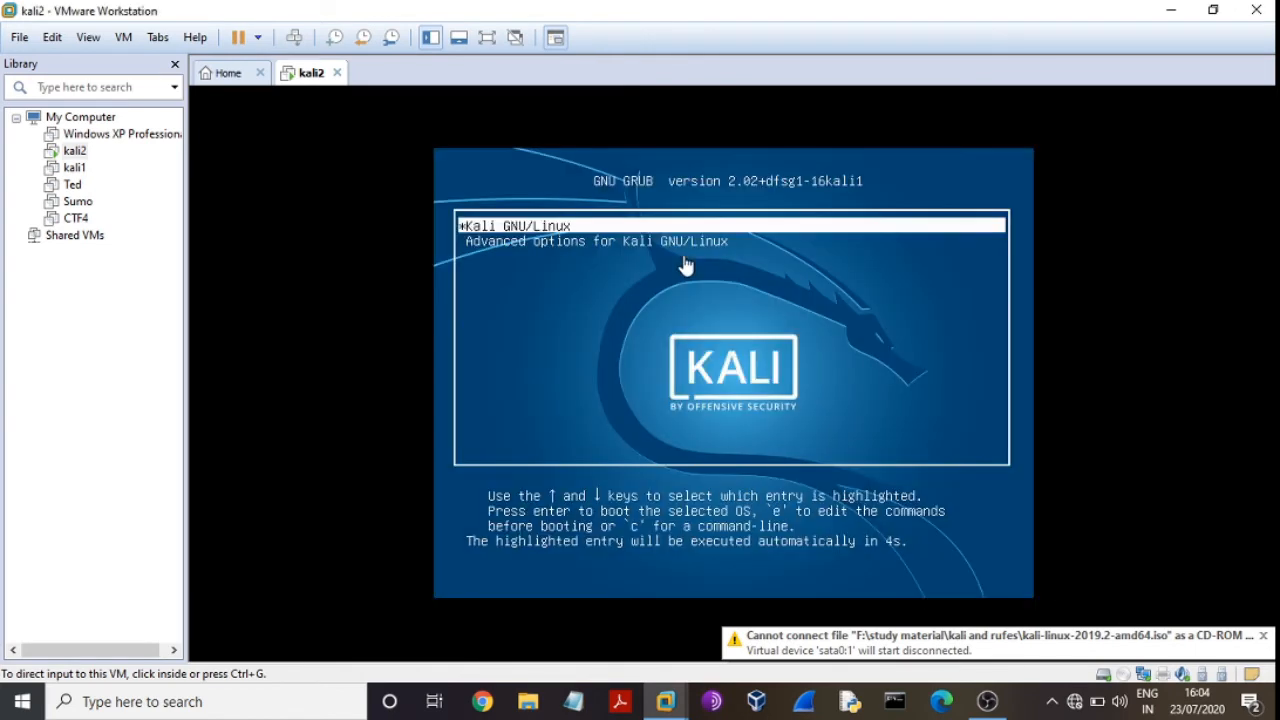
key(Down)
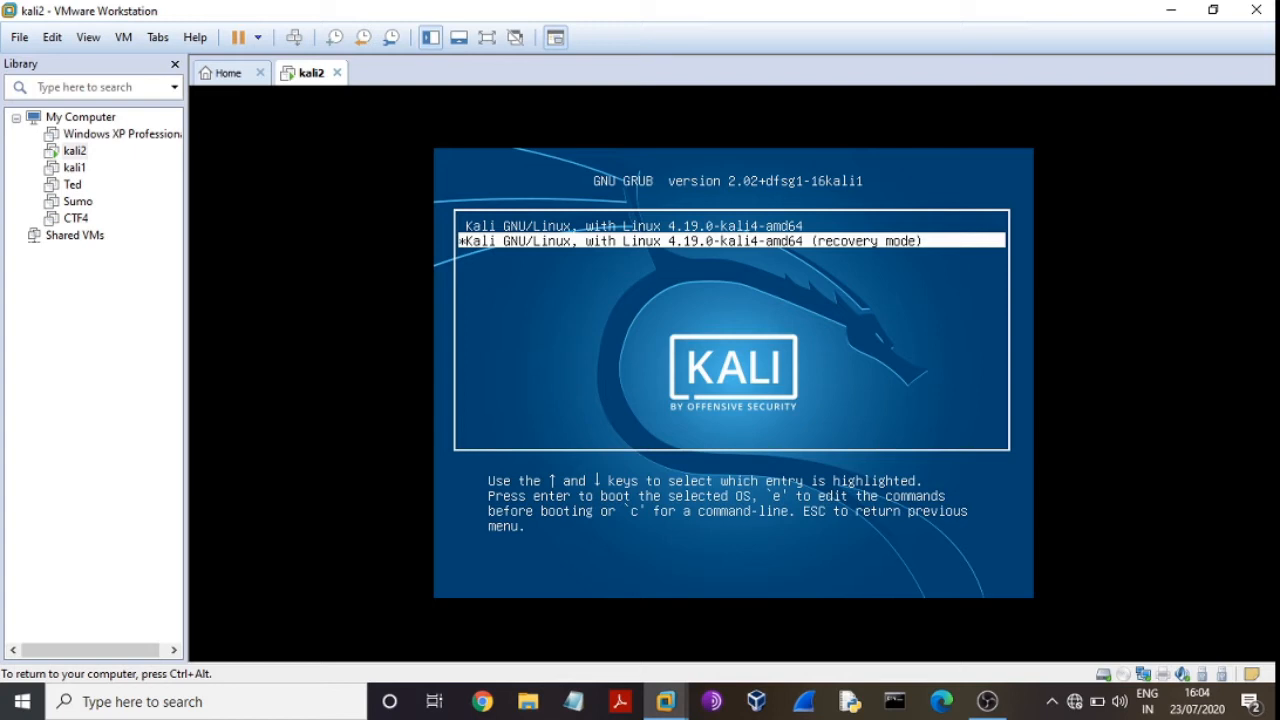
key(e)
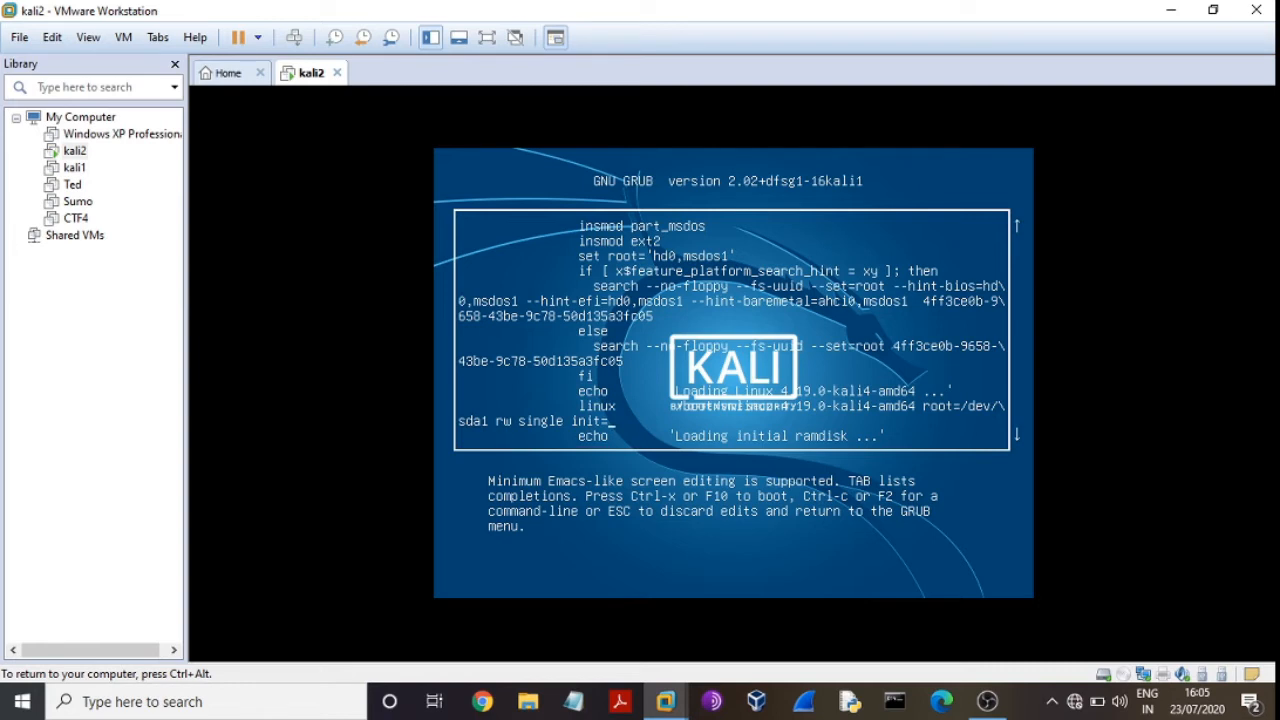
Step: Append /bin/bash after init= and boot into the root shell
text(b)
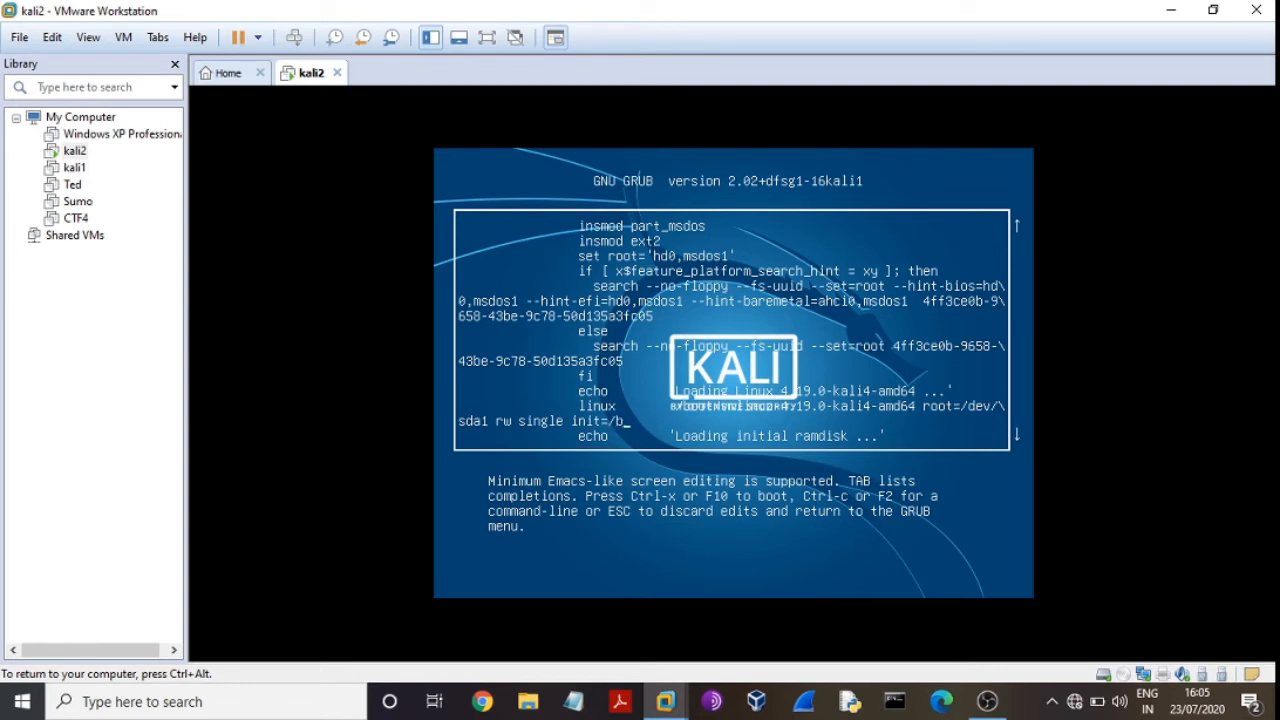
text(in)
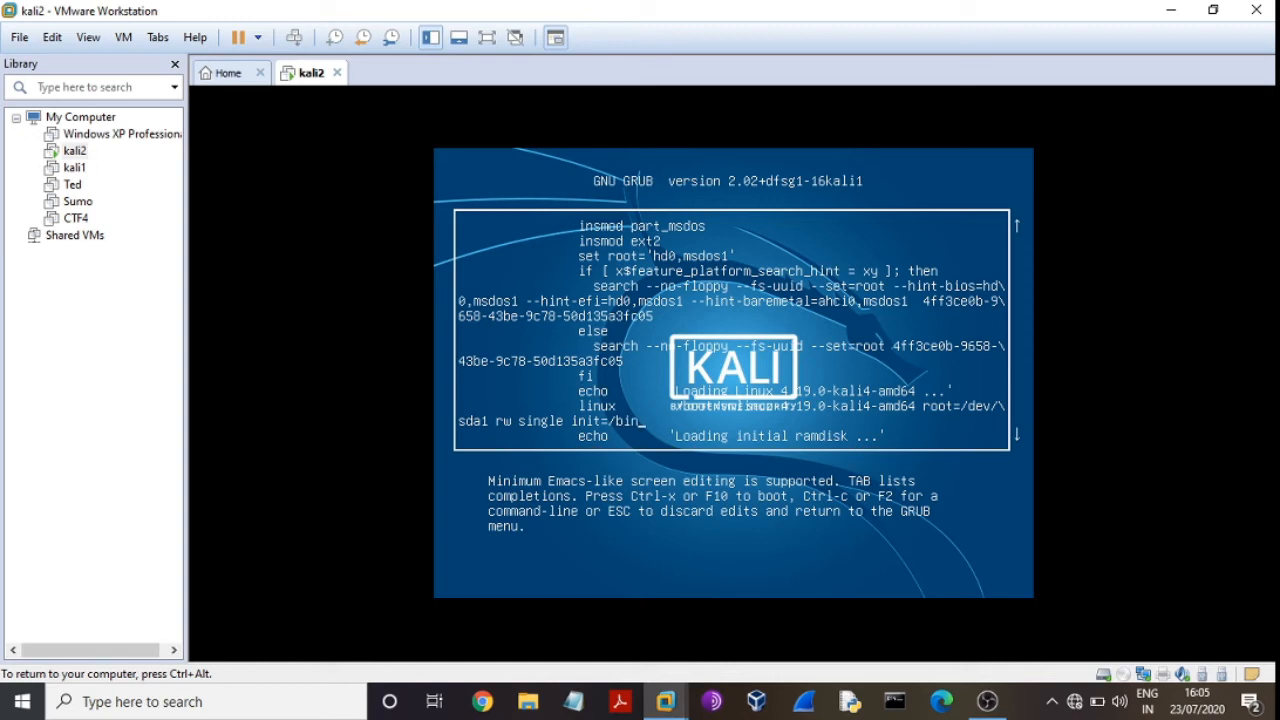
text(/ba)
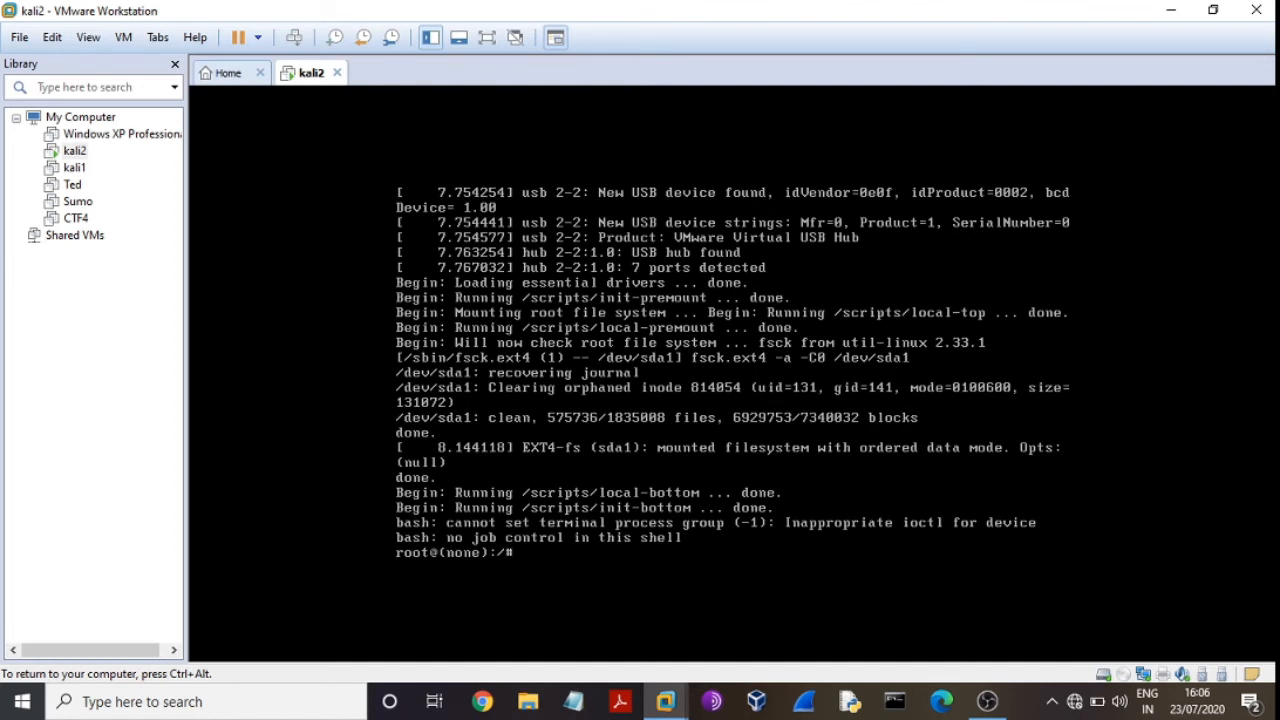
Step: Run 'passwd root' at the root shell prompt to set a new root password
text(pass)
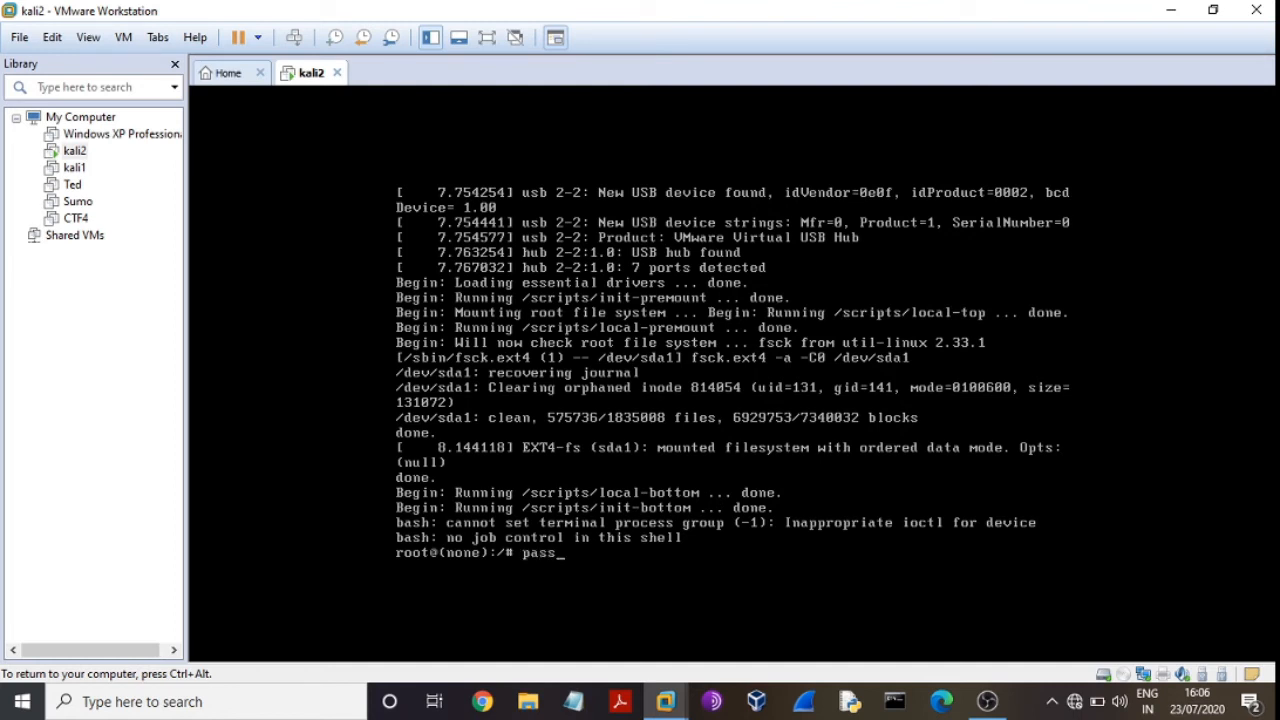
text(wd)
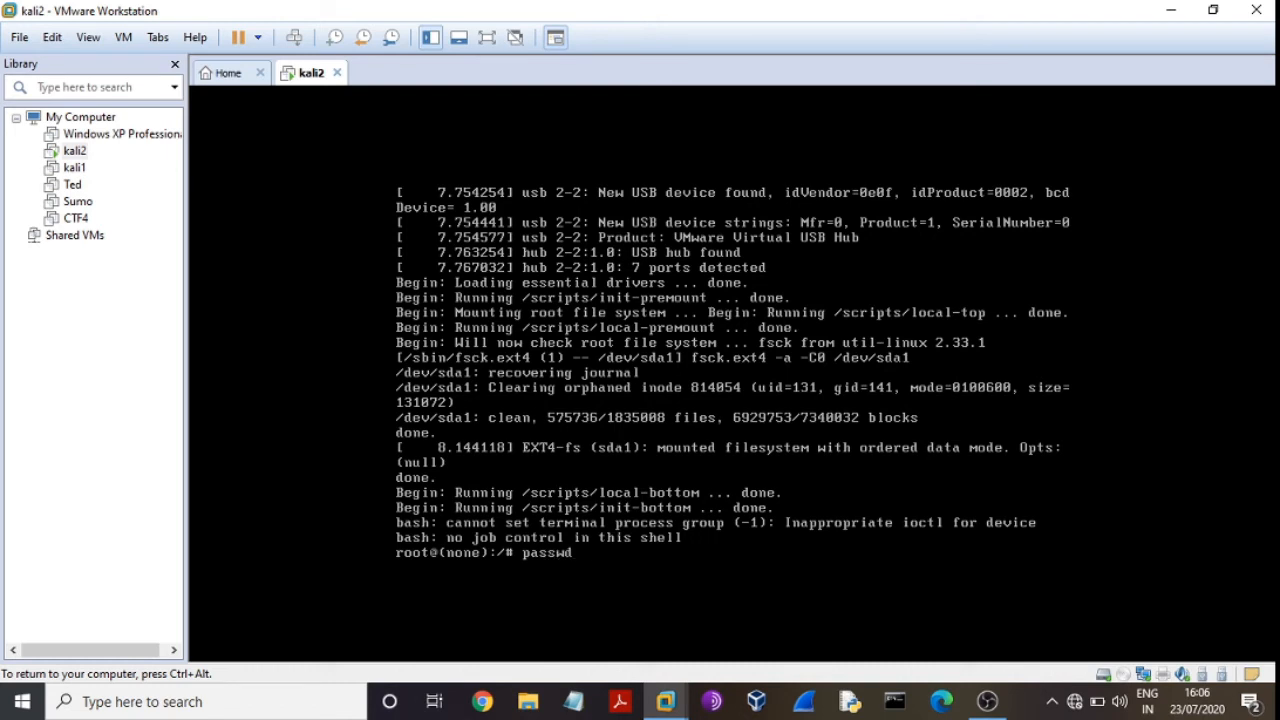
text(rp)
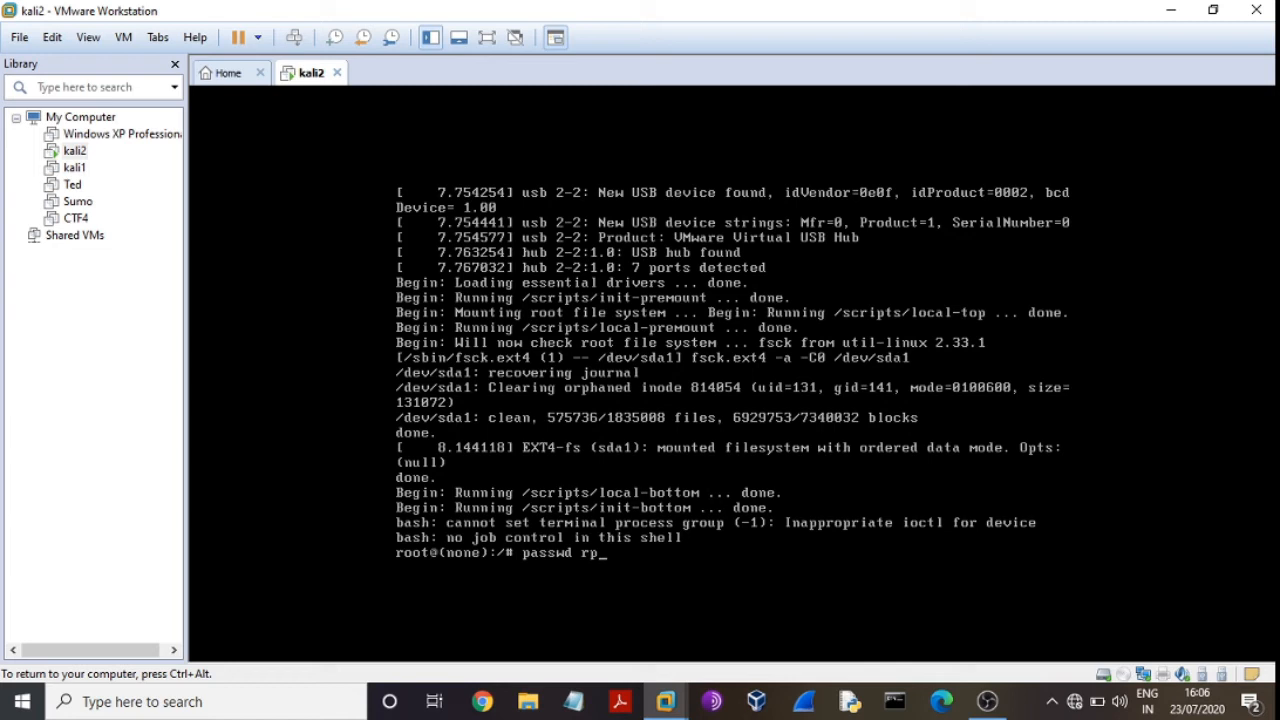
key(BackSpace)
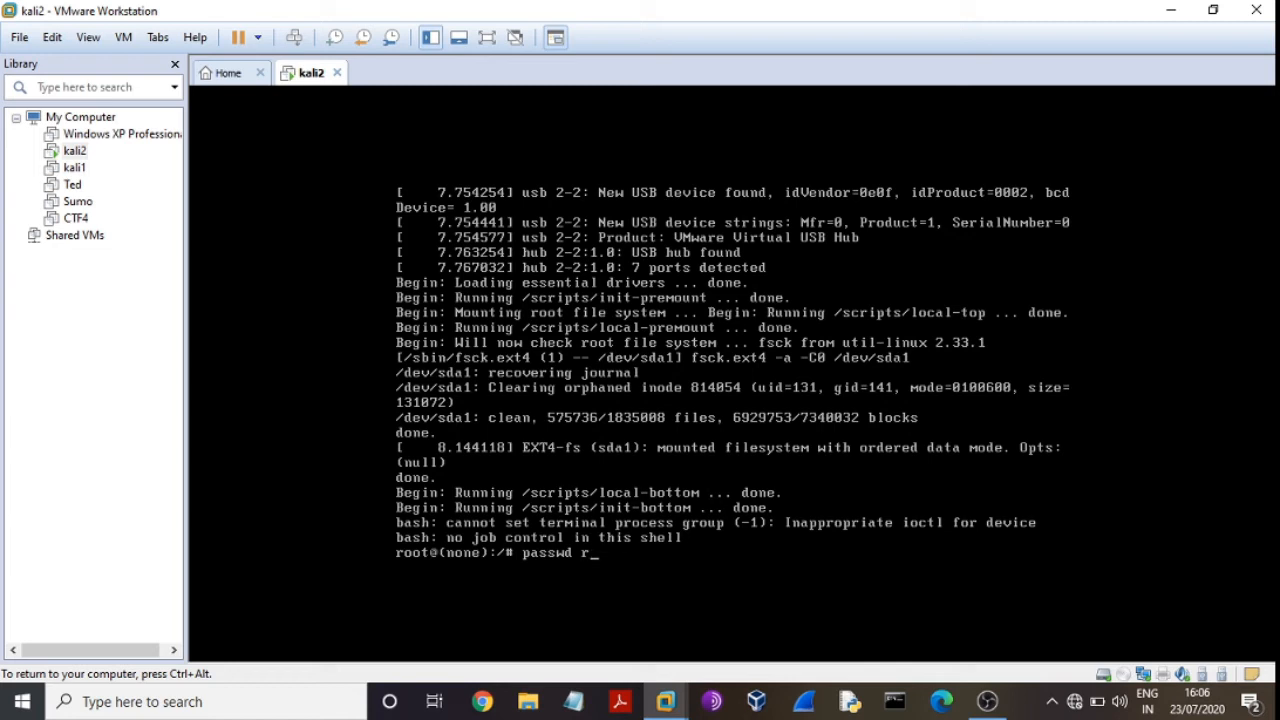
text(oo)
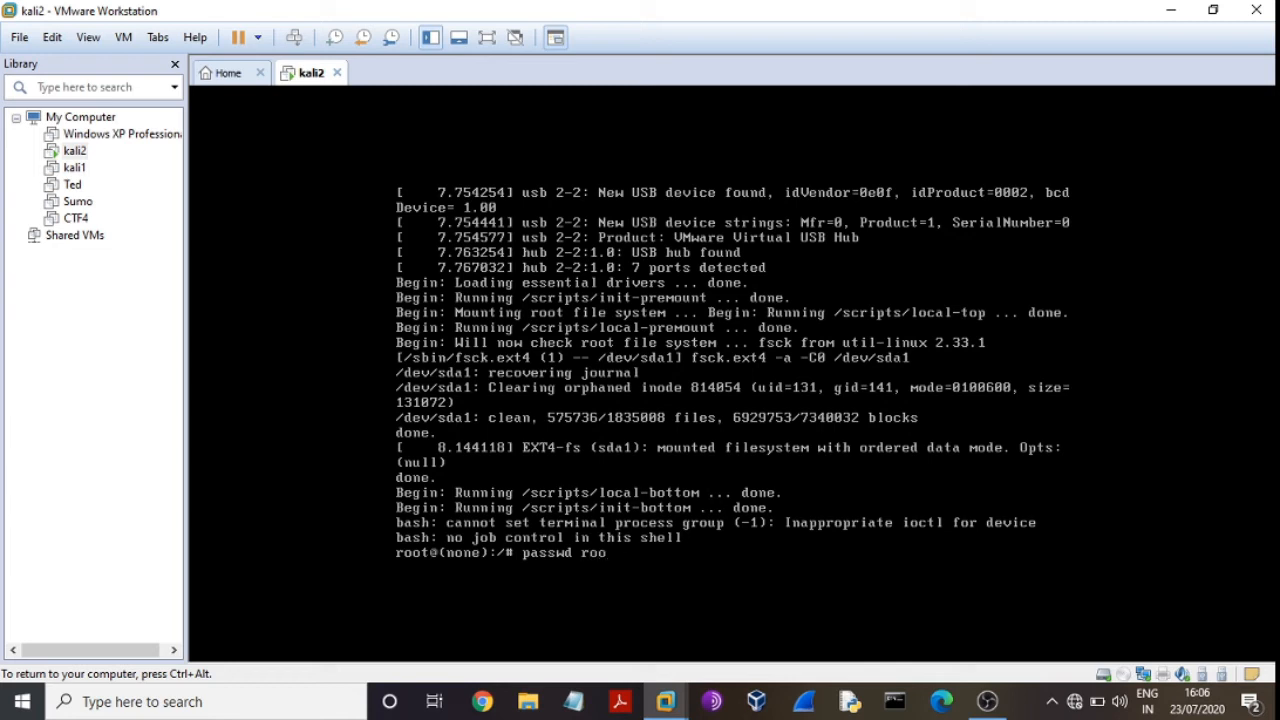
key(Return)
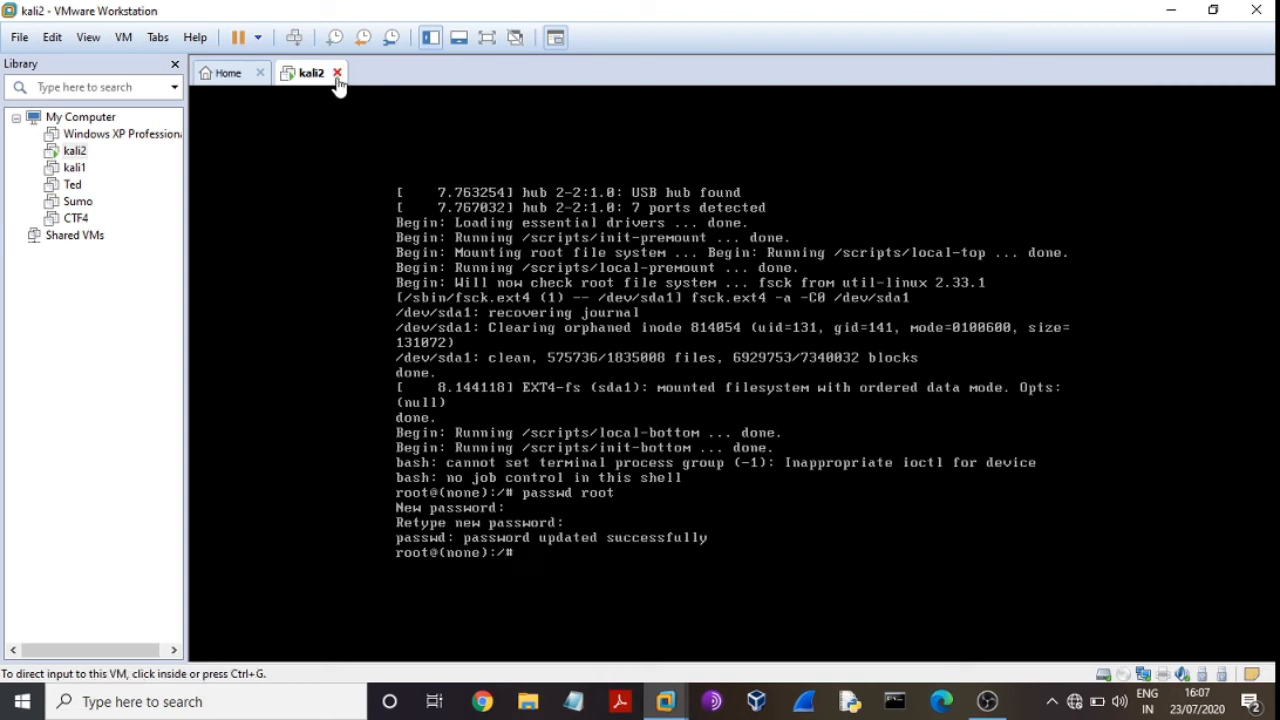
Step: Power off kali2, reopen it from the Library, power it on, and dismiss the removable devices notice
click(338, 72)
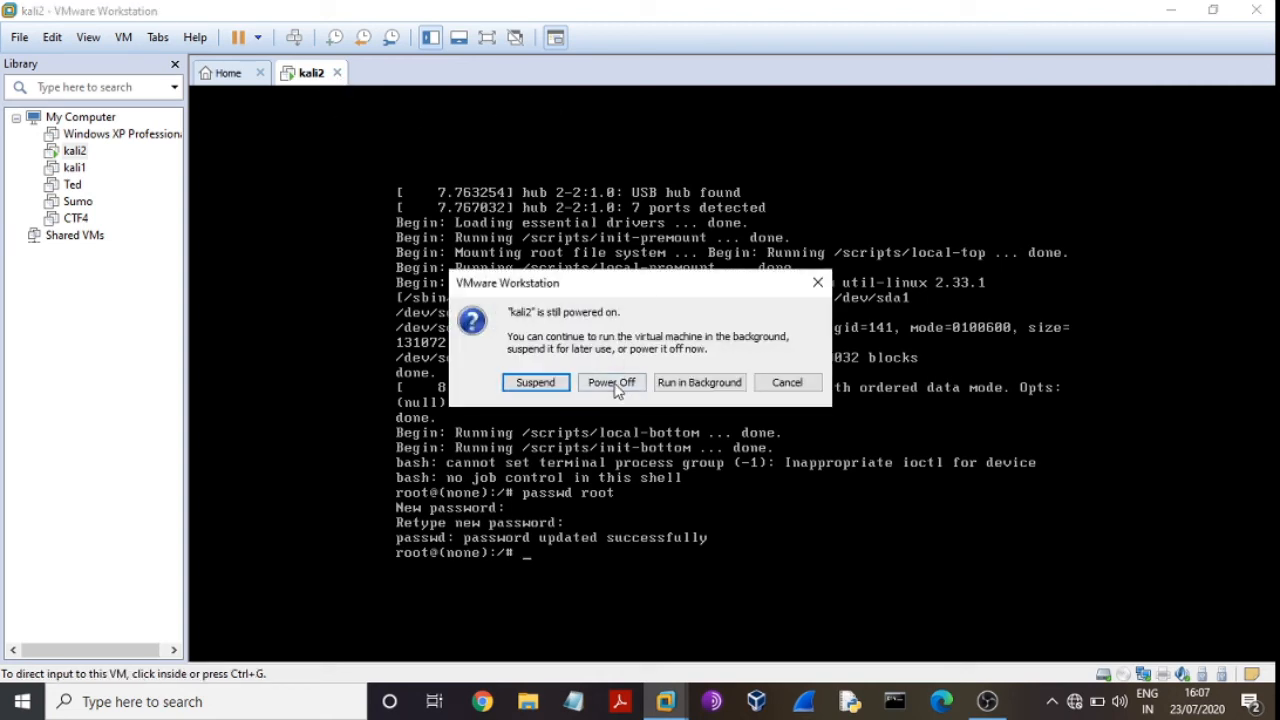
click(699, 382)
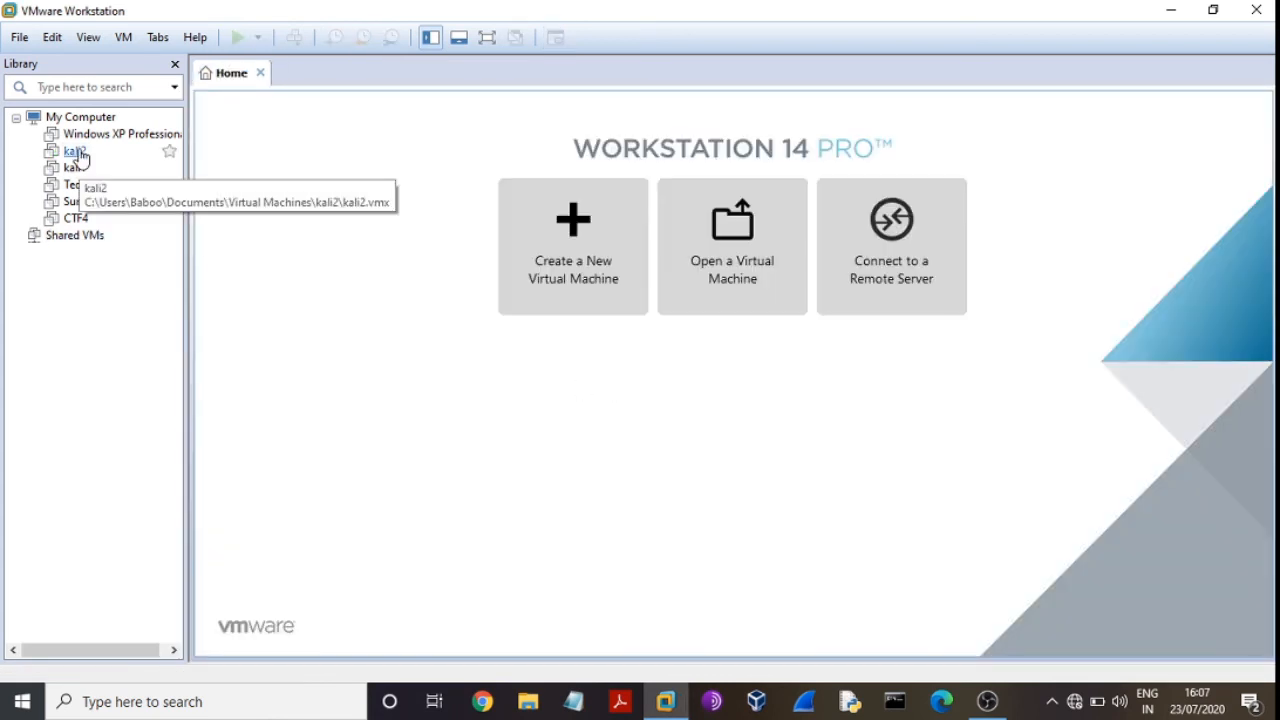
click(75, 150)
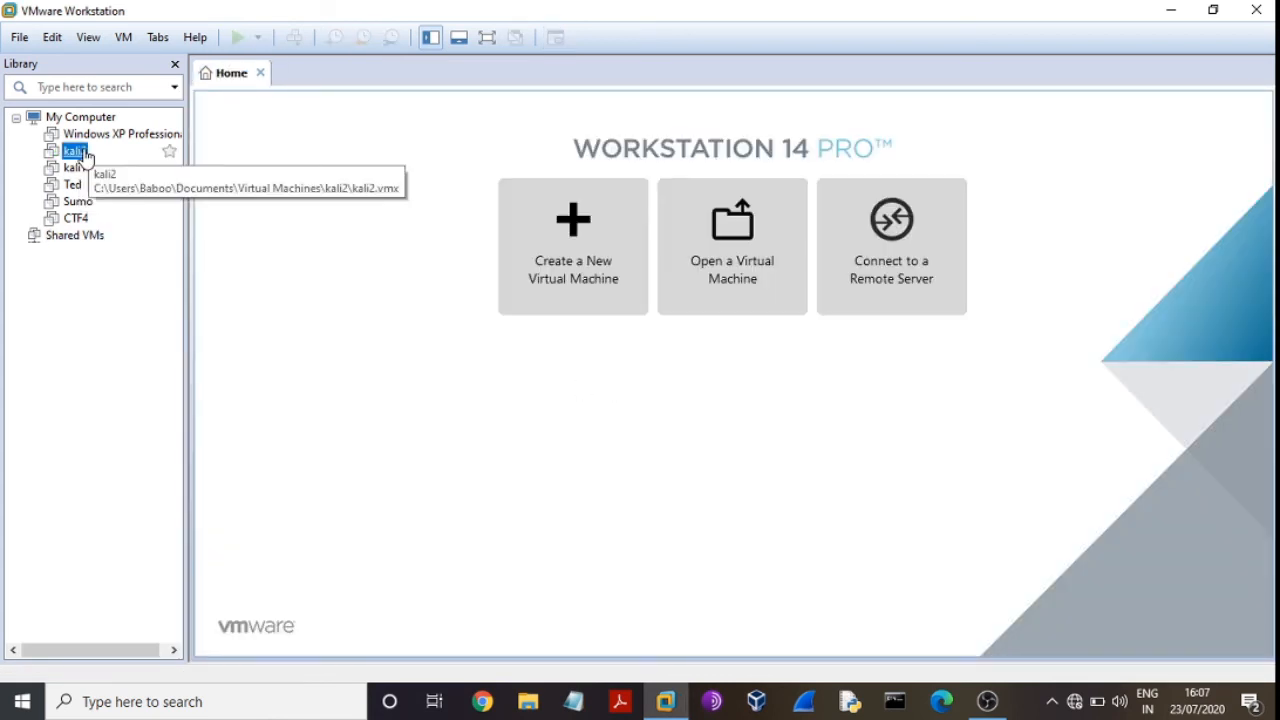
double_click(76, 150)
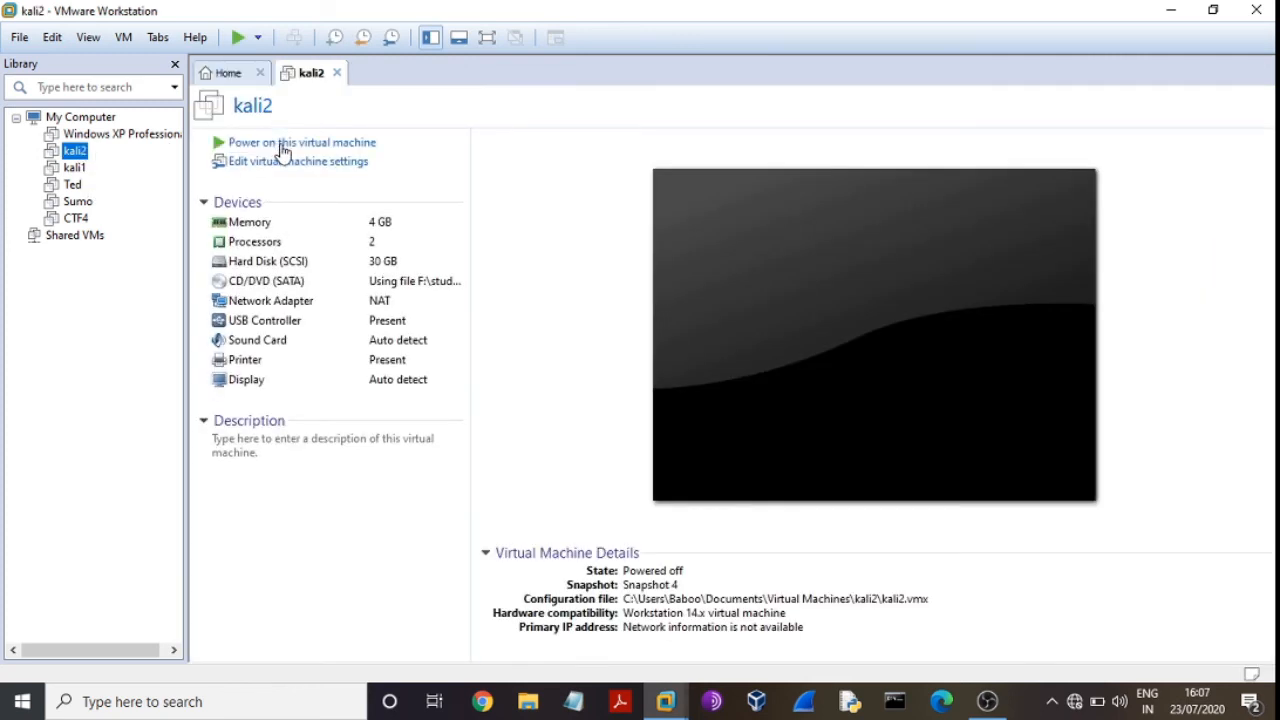
click(302, 142)
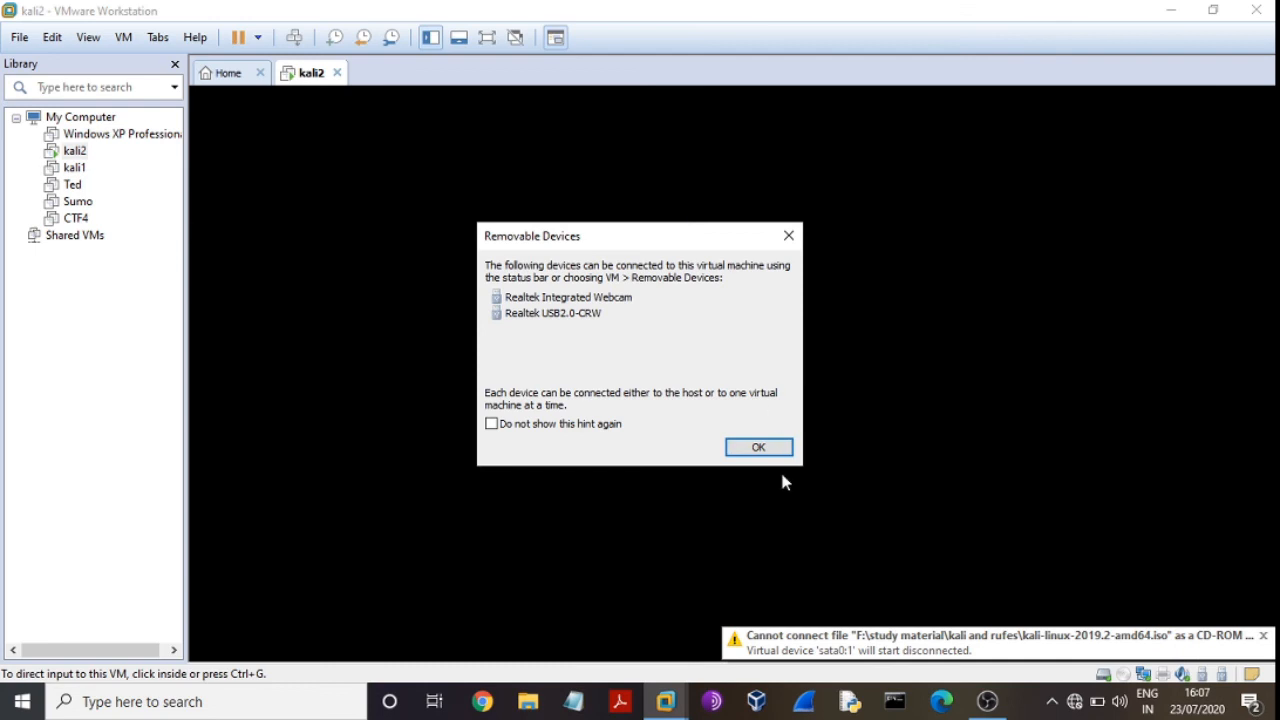
click(758, 447)
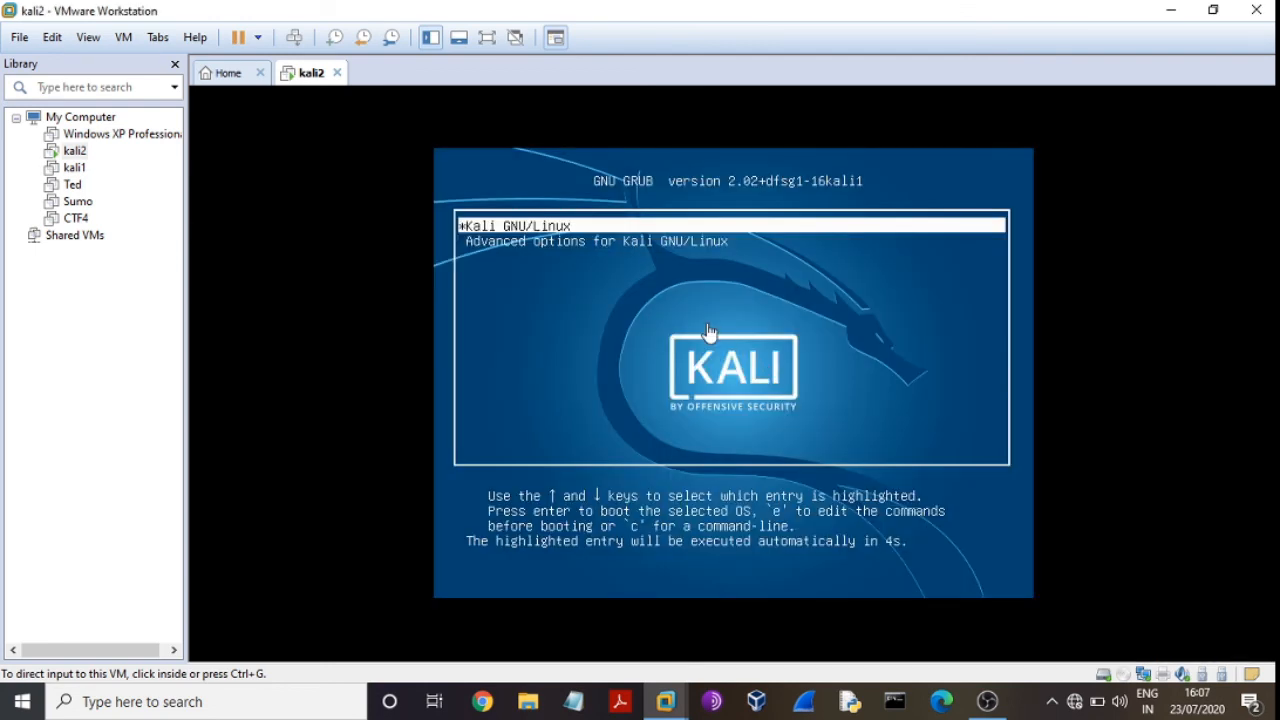
mouse_move(765, 319)
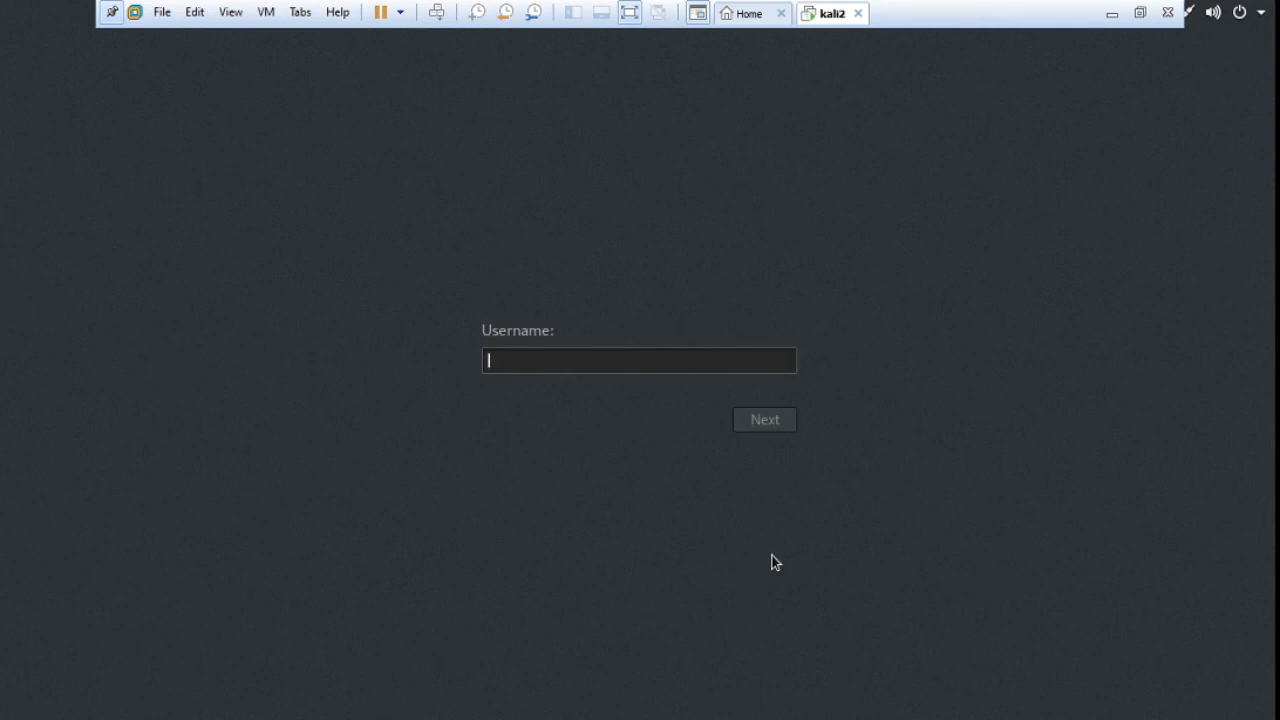
mouse_move(535, 362)
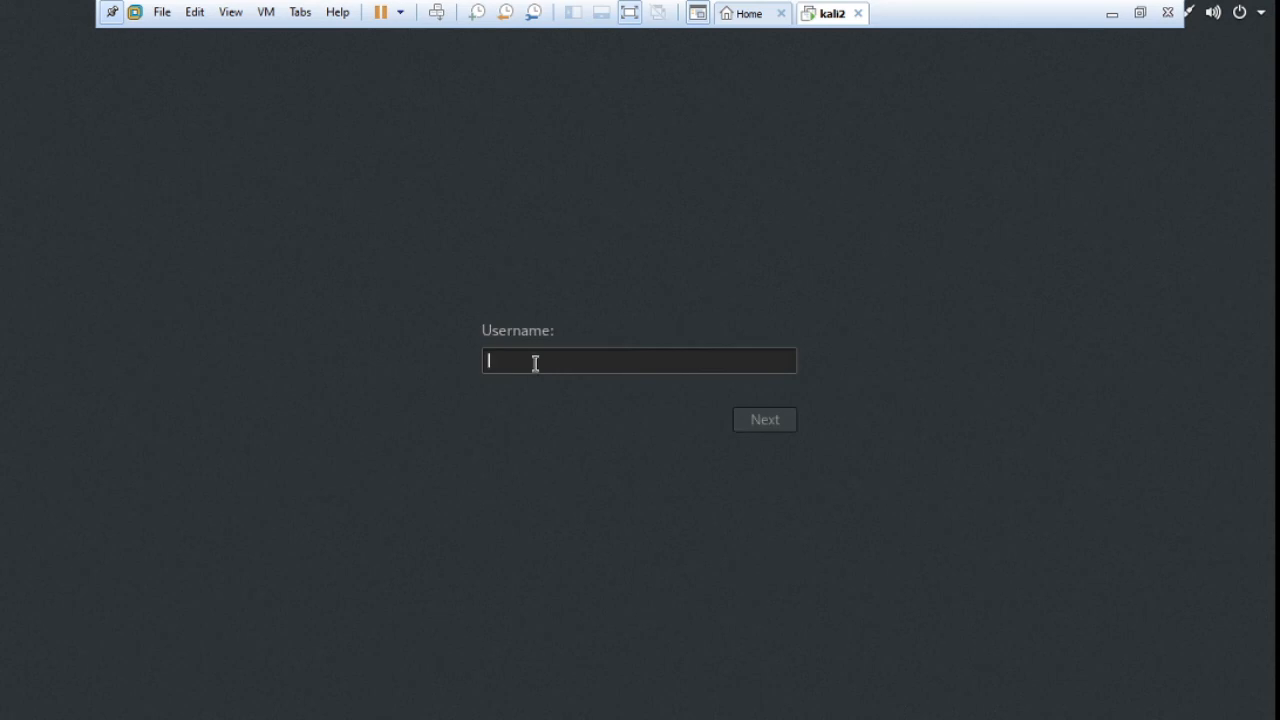
Step: Sign in to Kali as root using the reset password
text(roo)
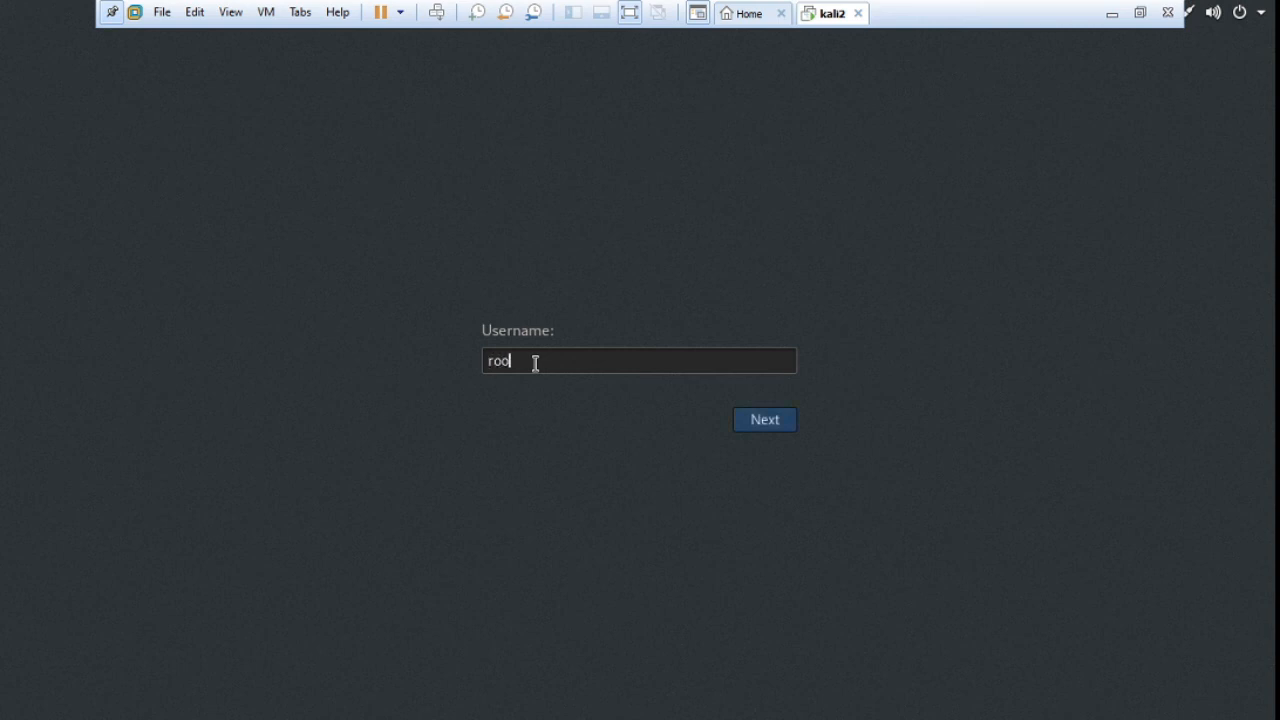
click(764, 419)
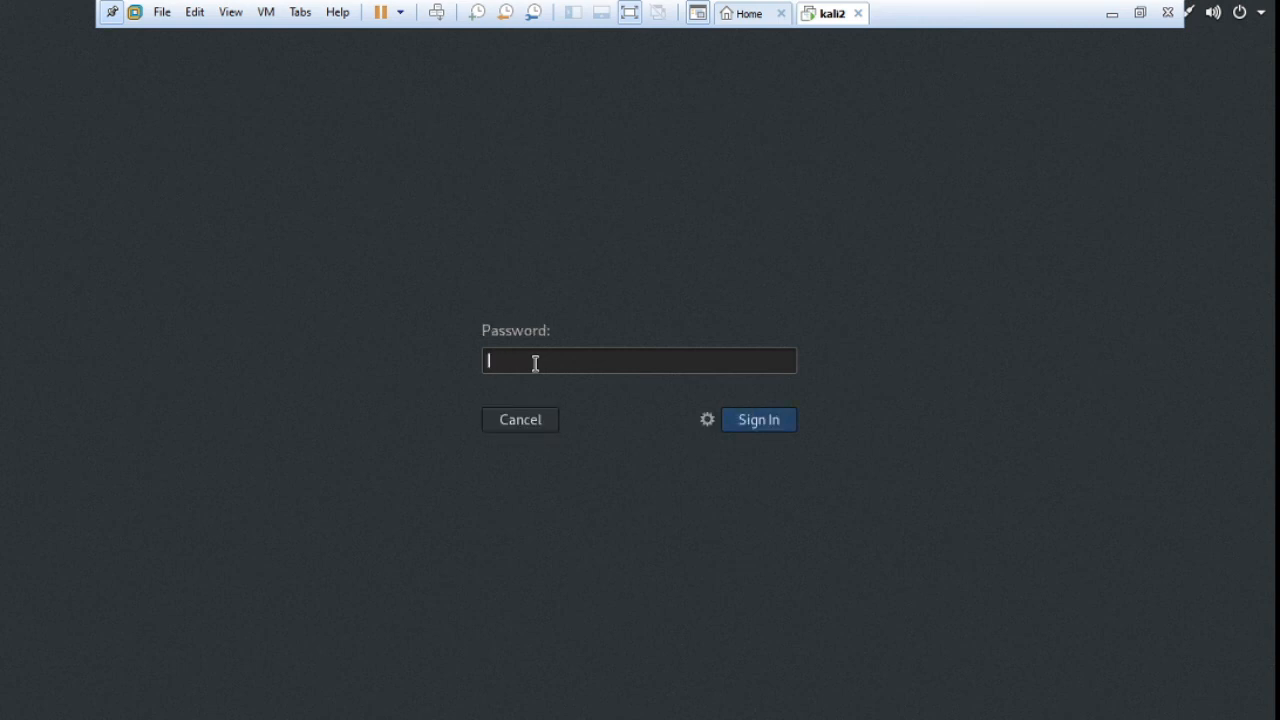
text(•)
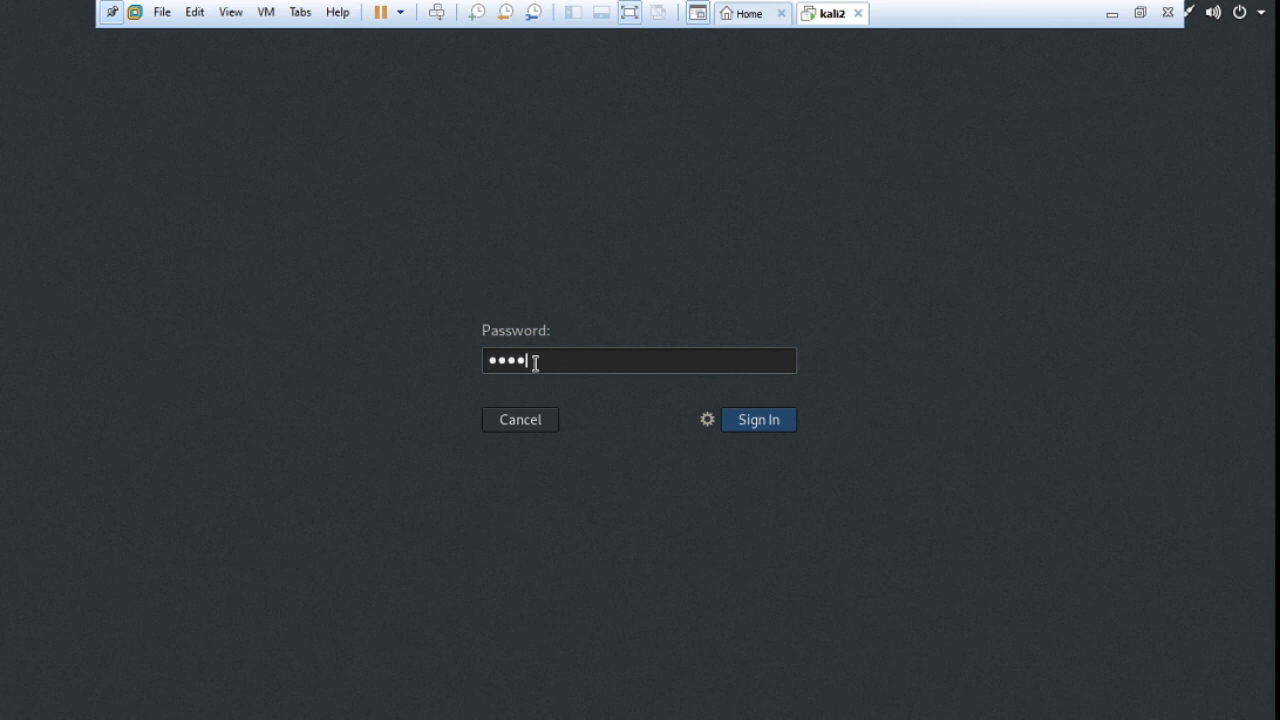
click(758, 419)
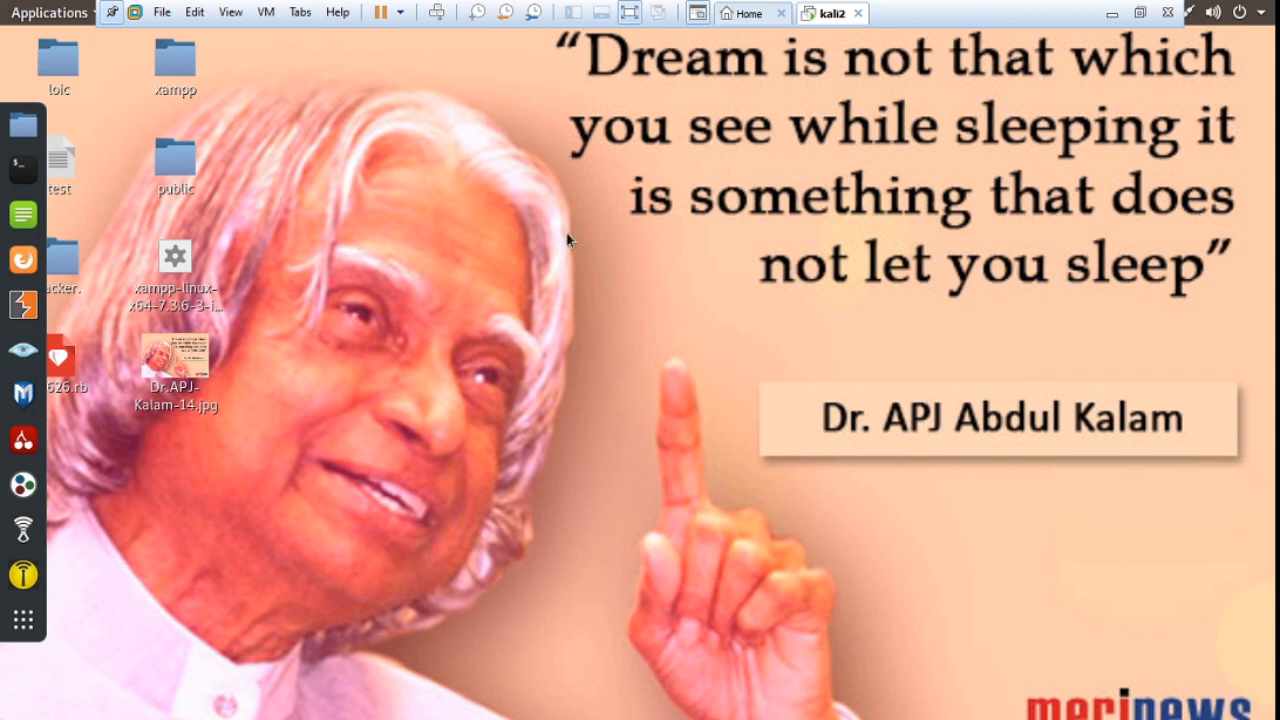
mouse_move(549, 242)
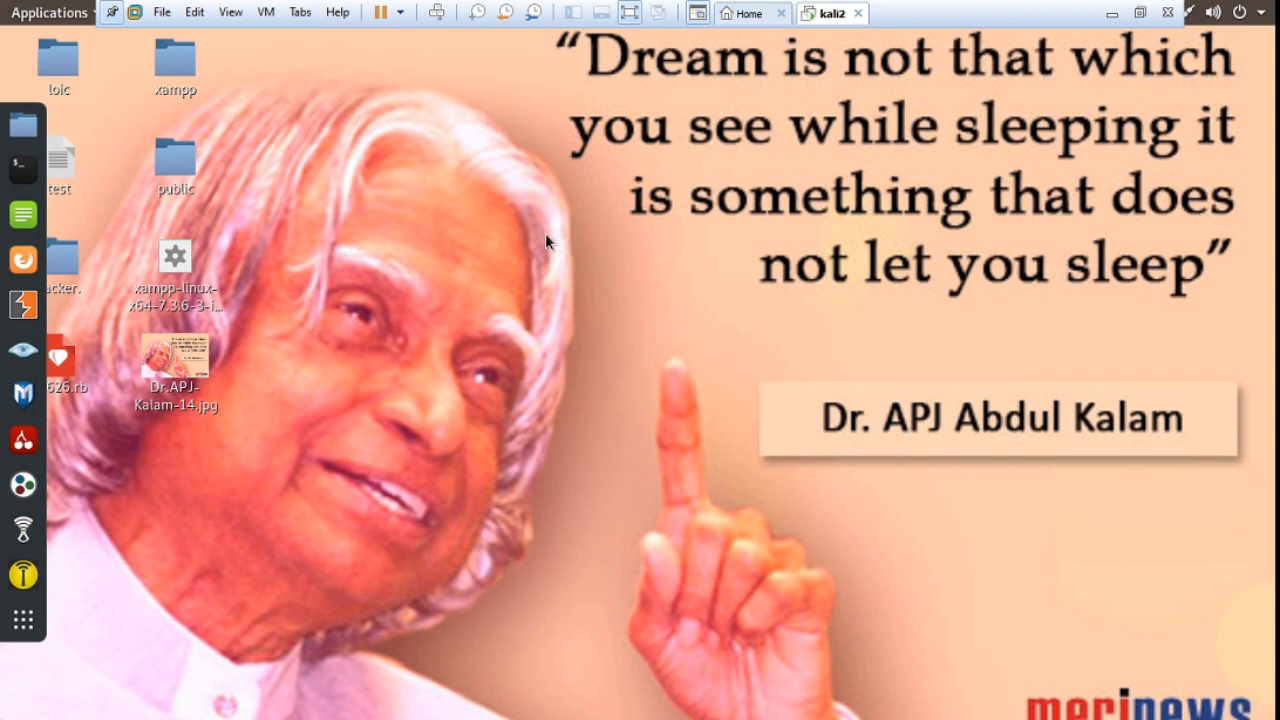
mouse_move(558, 242)
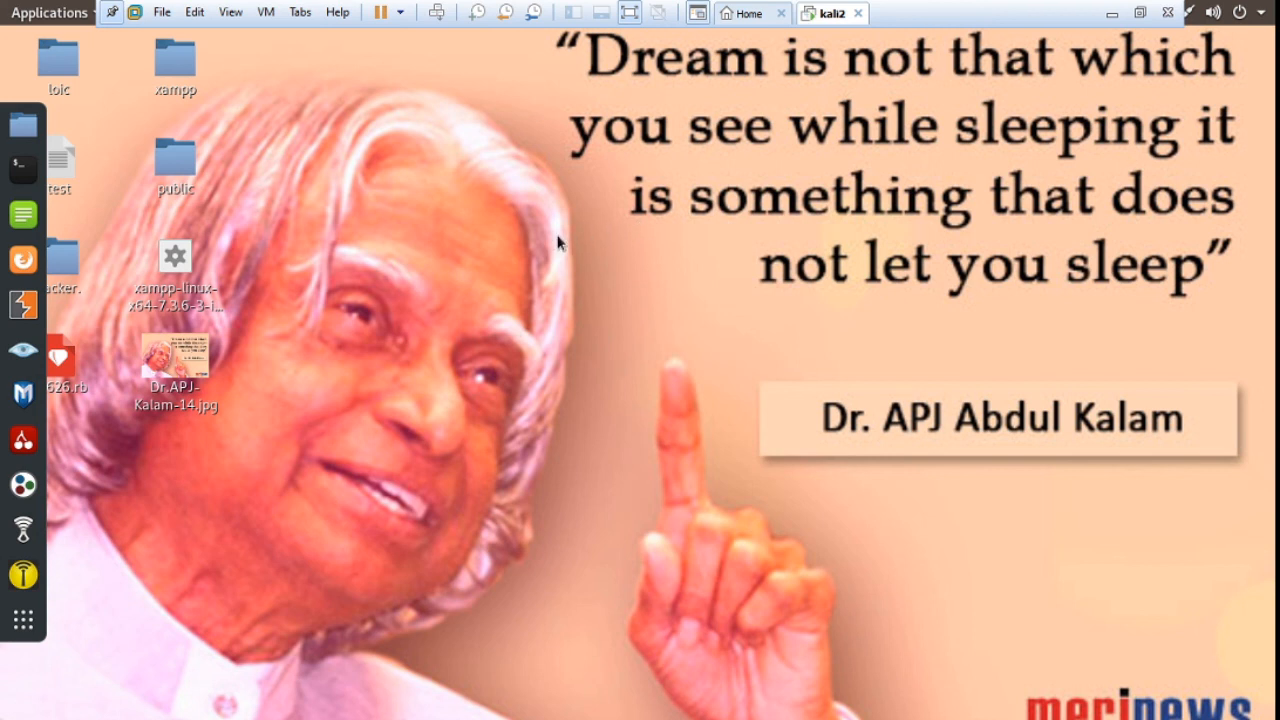